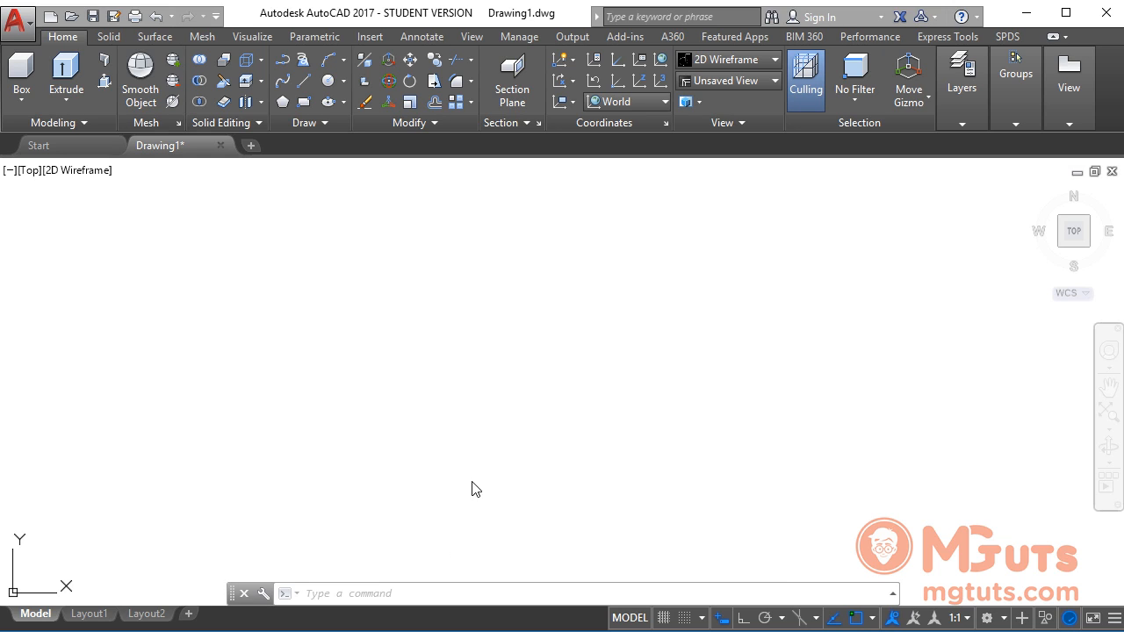
{"action": "mouse_move", "coordinate": [703, 624]}
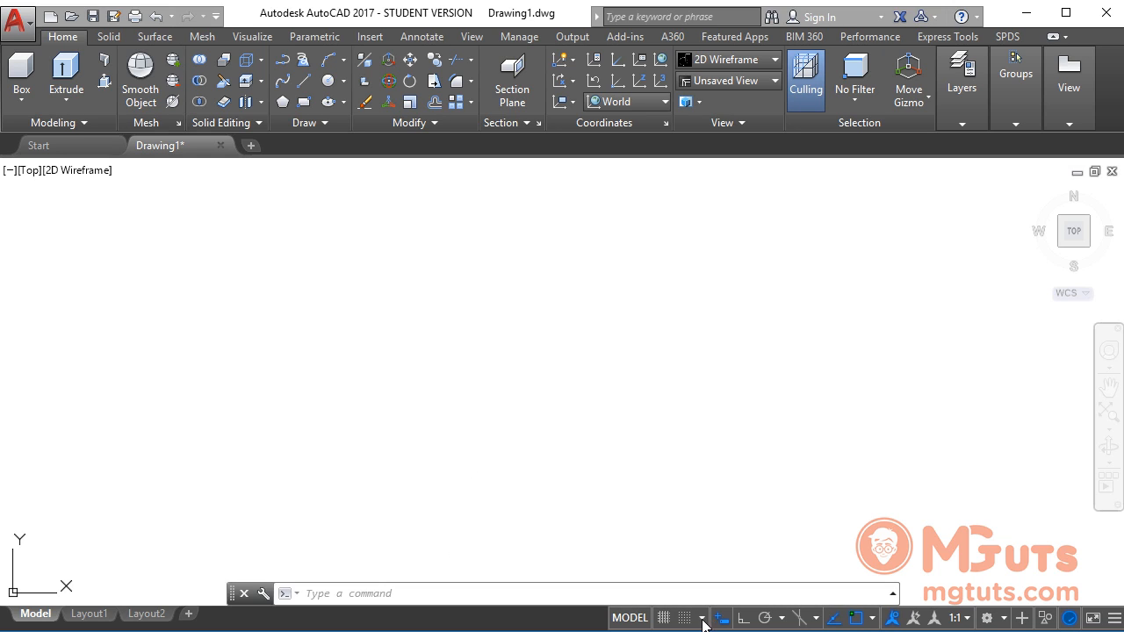
{"action": "mouse_move", "coordinate": [720, 619]}
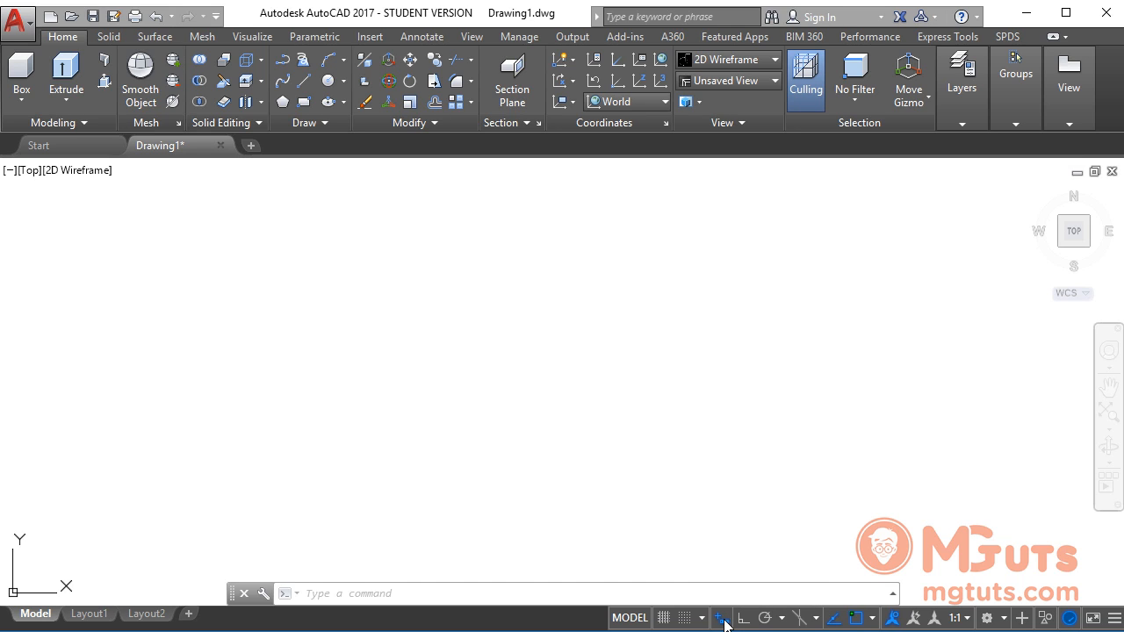
{"action": "mouse_move", "coordinate": [720, 619]}
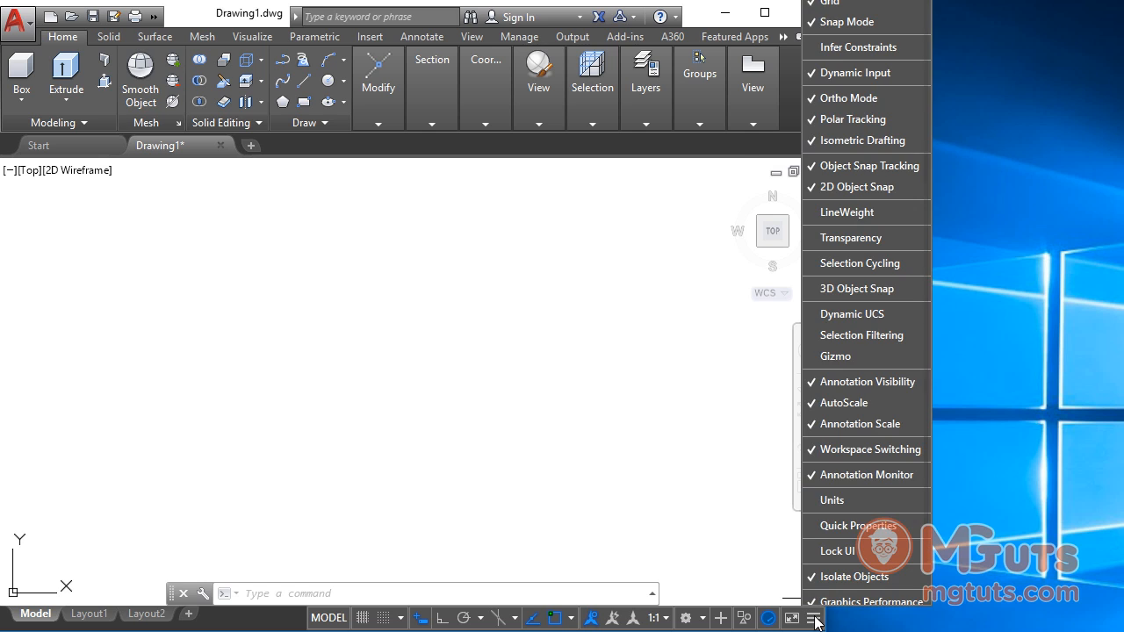
{"action": "mouse_move", "coordinate": [853, 73]}
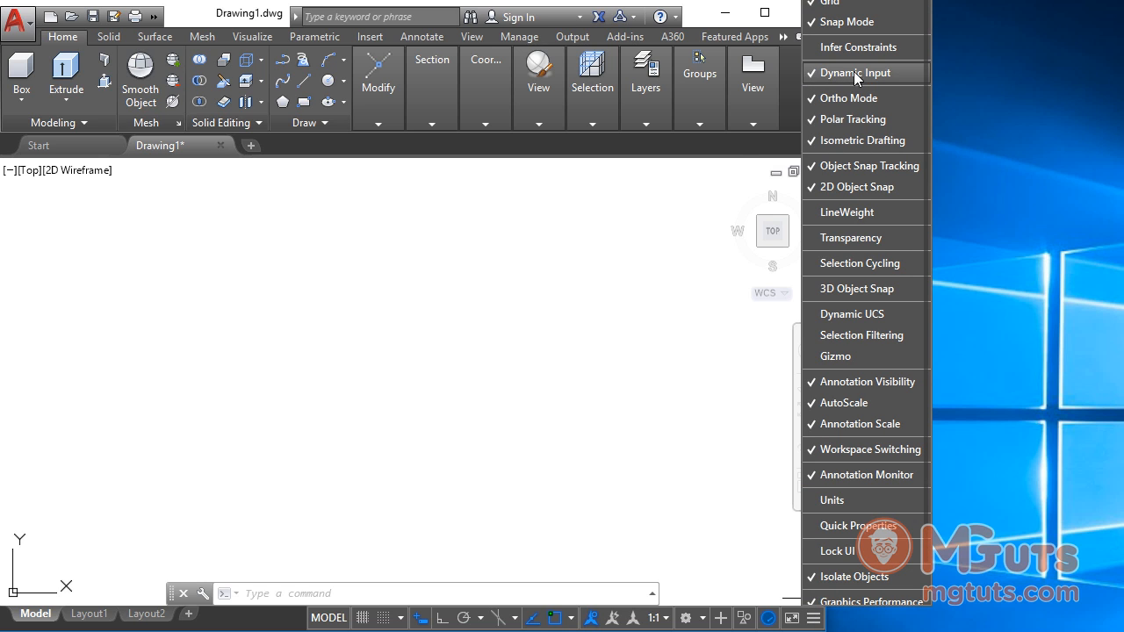
{"action": "mouse_move", "coordinate": [808, 85]}
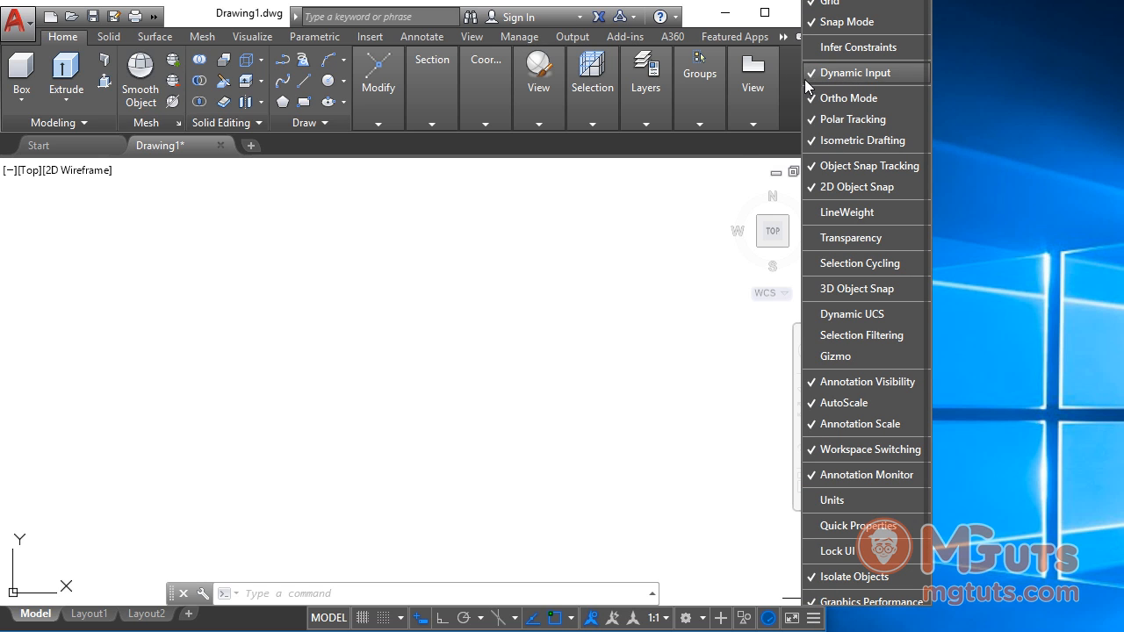
{"action": "mouse_move", "coordinate": [439, 606]}
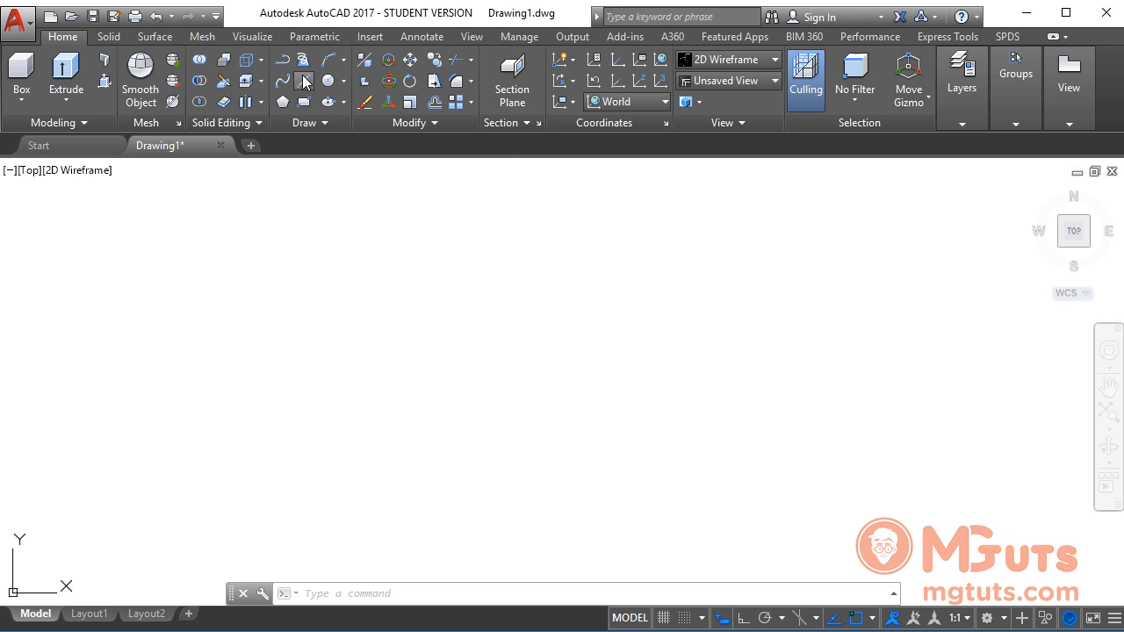
{"action": "mouse_move", "coordinate": [407, 200]}
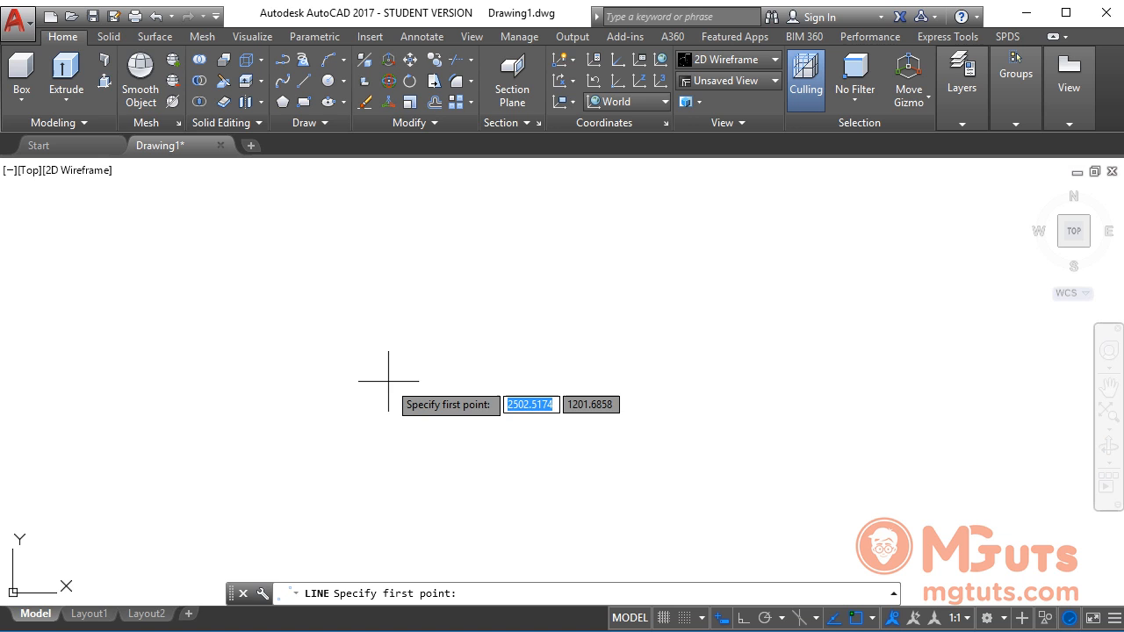
Step: Place the line's first point and enter a length of 1500 for the next segment
{"action": "left_click", "coordinate": [387, 381]}
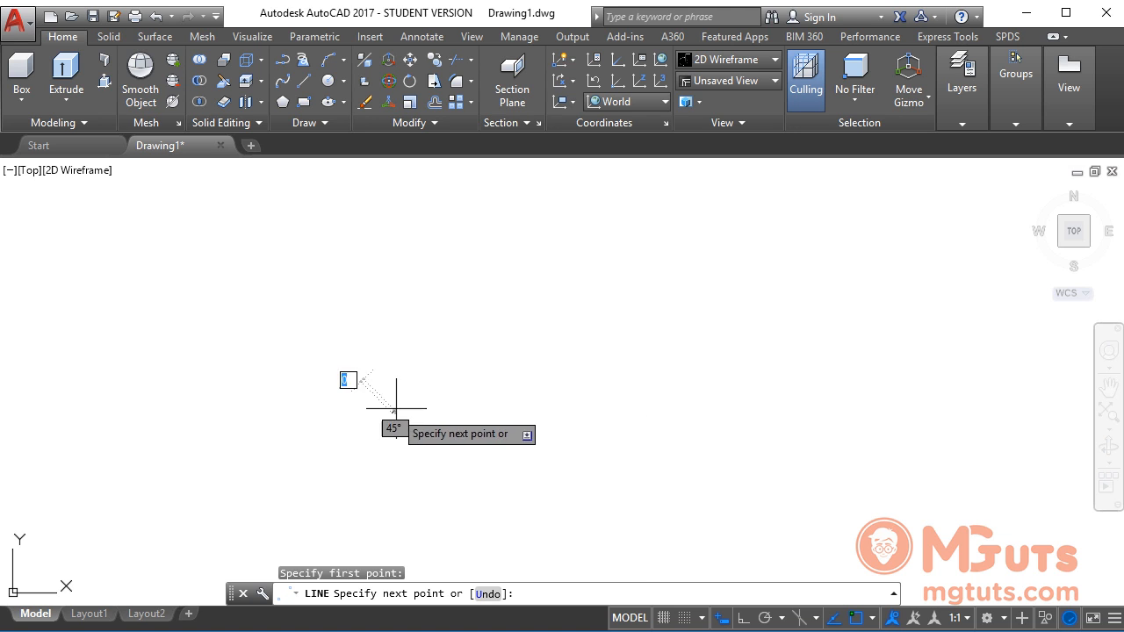
{"action": "mouse_move", "coordinate": [479, 274]}
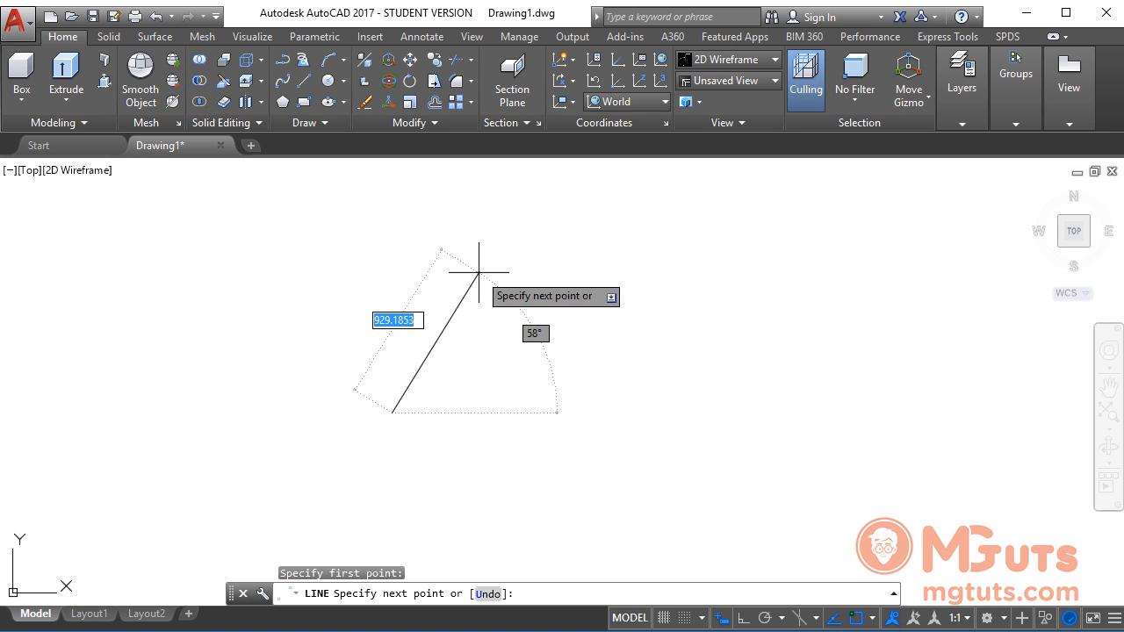
{"action": "mouse_move", "coordinate": [531, 312]}
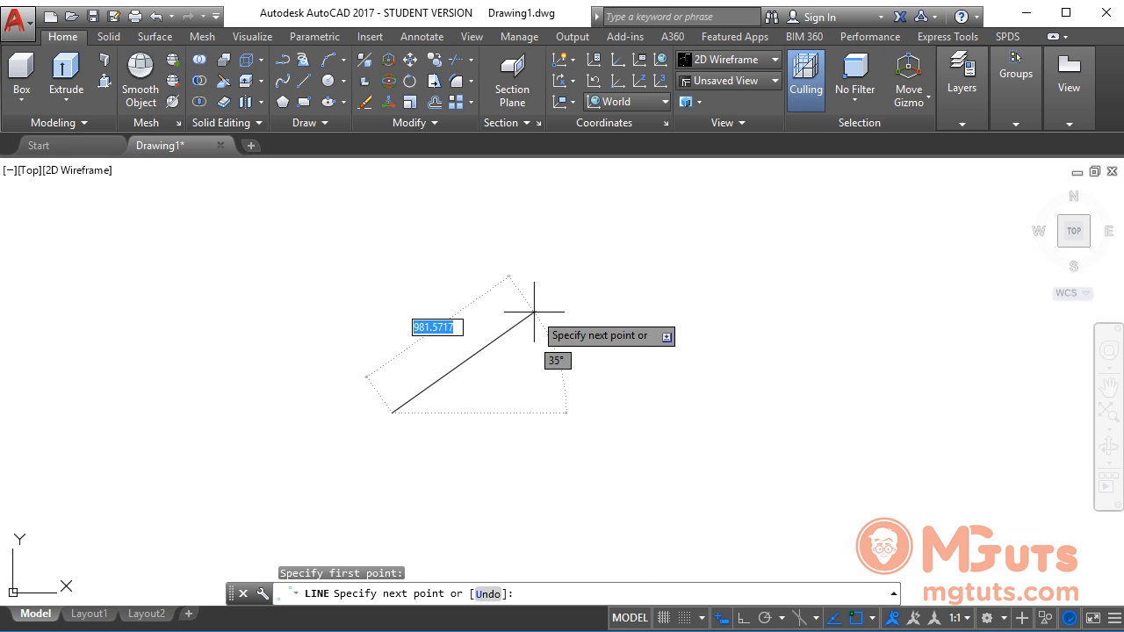
{"action": "type", "text": "1500"}
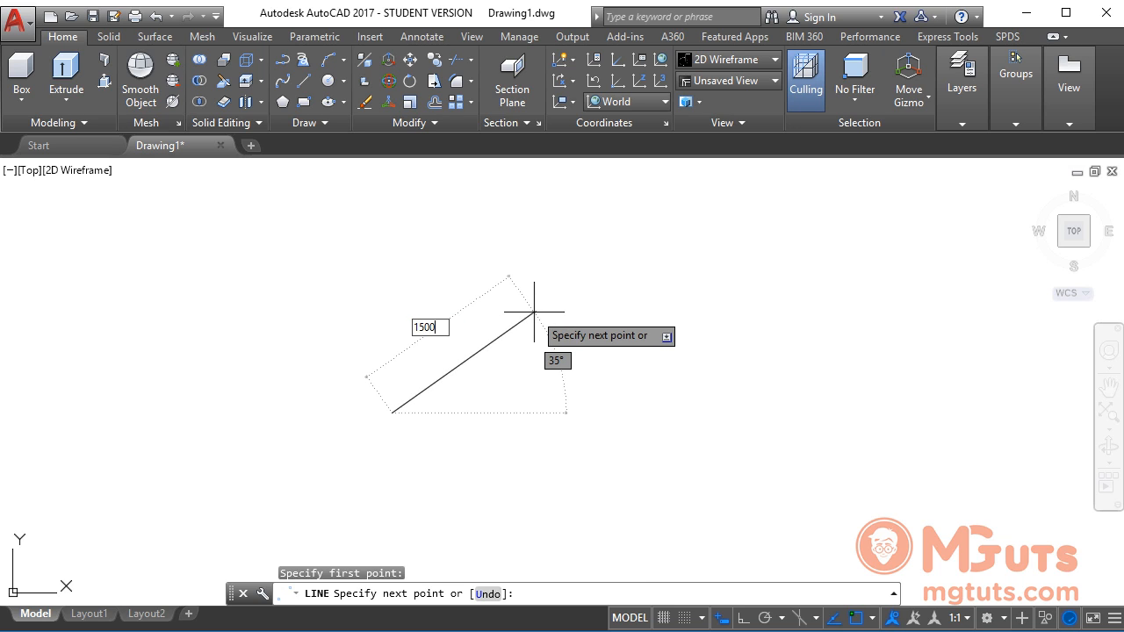
{"action": "mouse_move", "coordinate": [707, 351]}
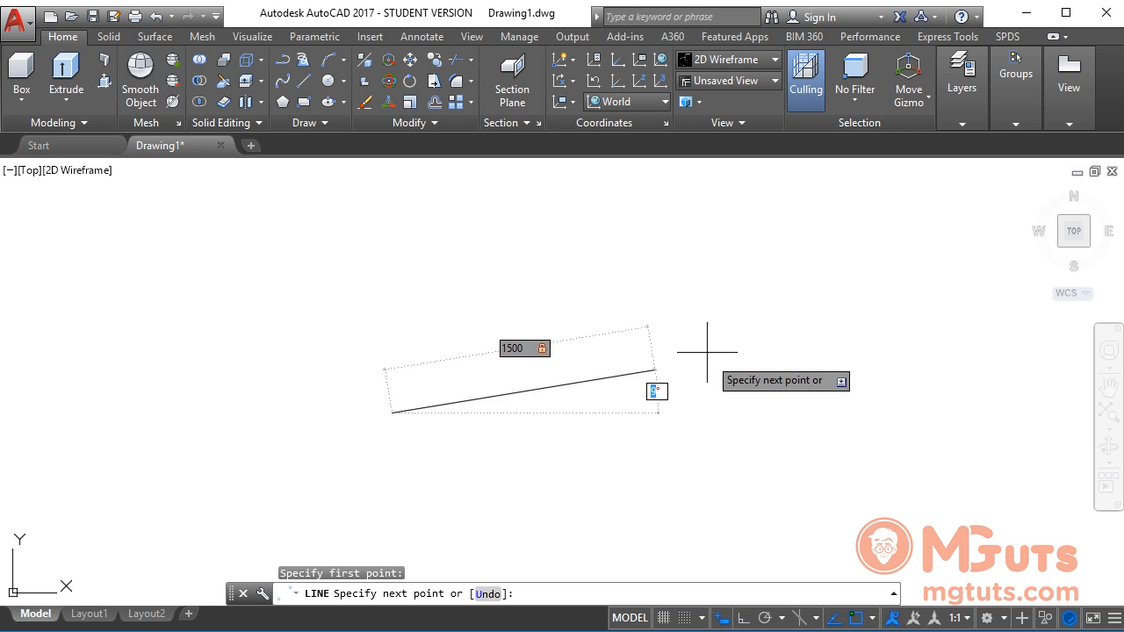
{"action": "mouse_move", "coordinate": [557, 211]}
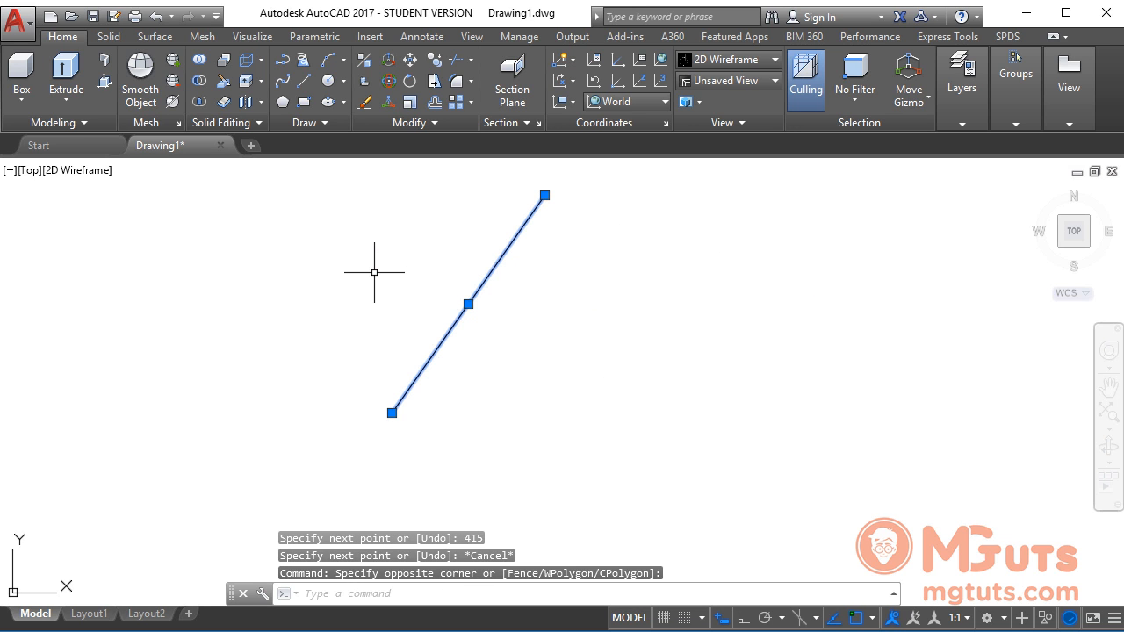
{"action": "mouse_move", "coordinate": [723, 617]}
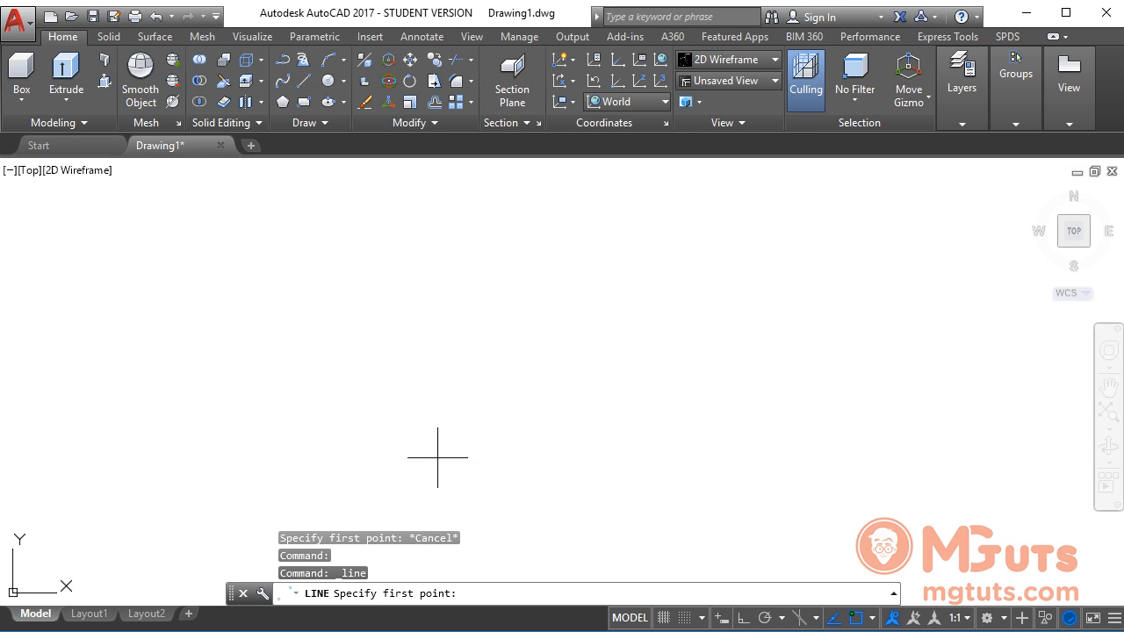
{"action": "mouse_move", "coordinate": [403, 347]}
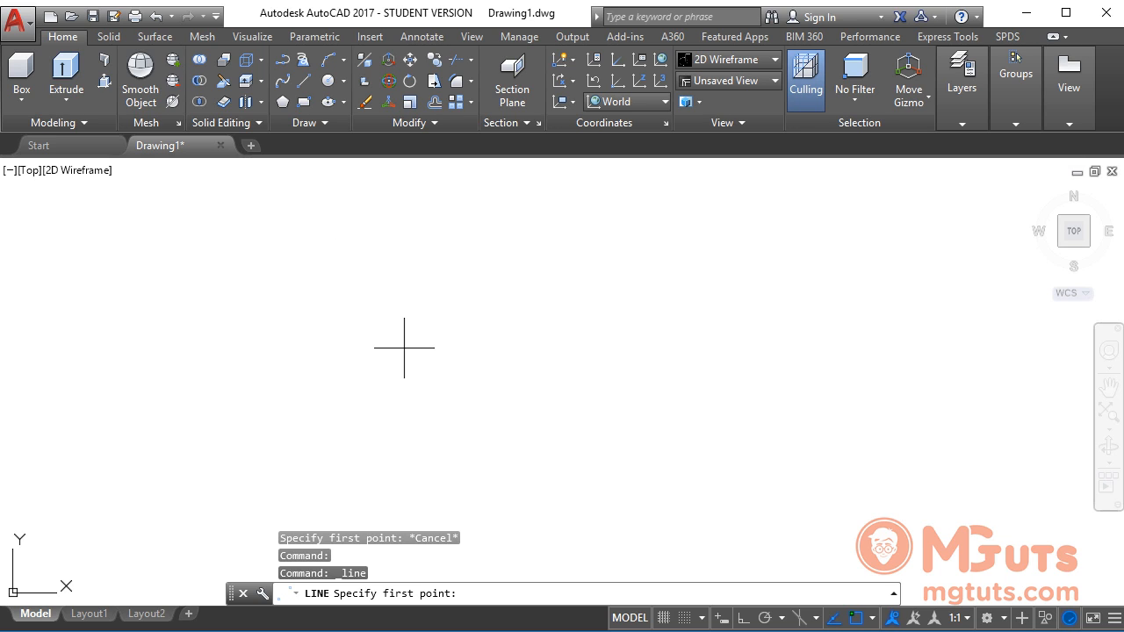
{"action": "mouse_move", "coordinate": [410, 367]}
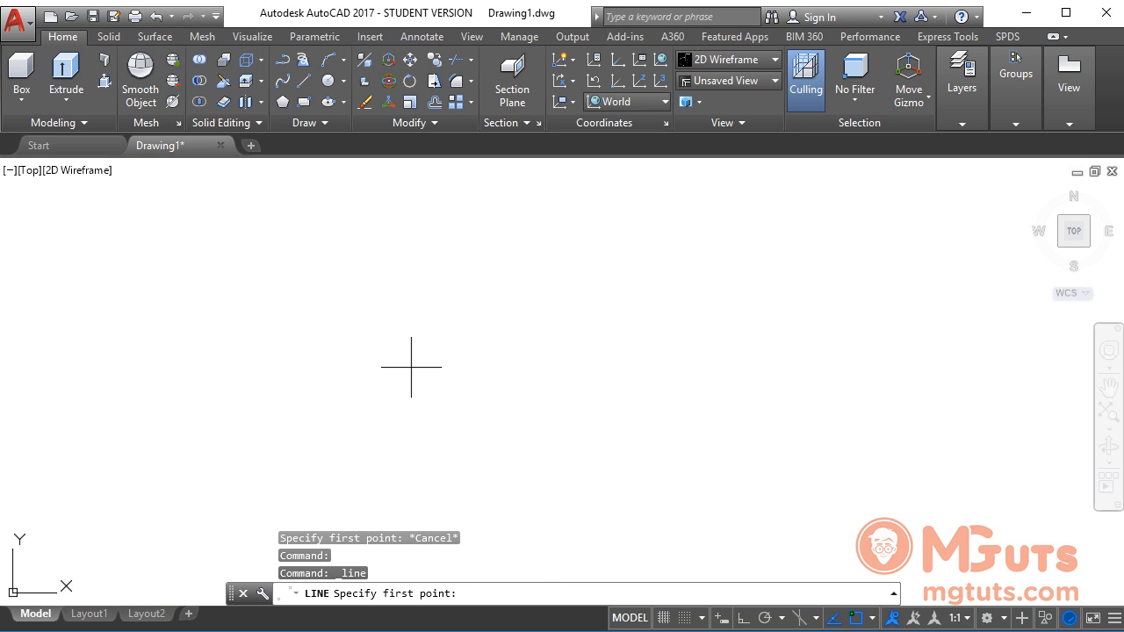
Step: Sketch four connected lines, then window-select all four and erase them
{"action": "left_click", "coordinate": [422, 393]}
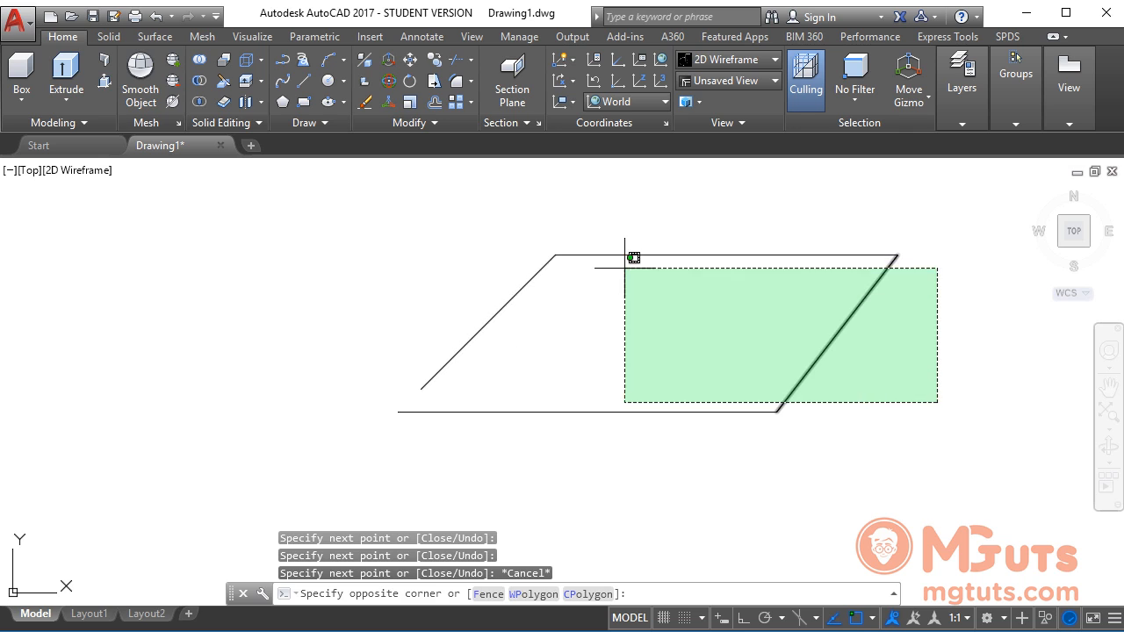
{"action": "left_click_drag", "start_coordinate": [634, 257], "coordinate": [307, 197]}
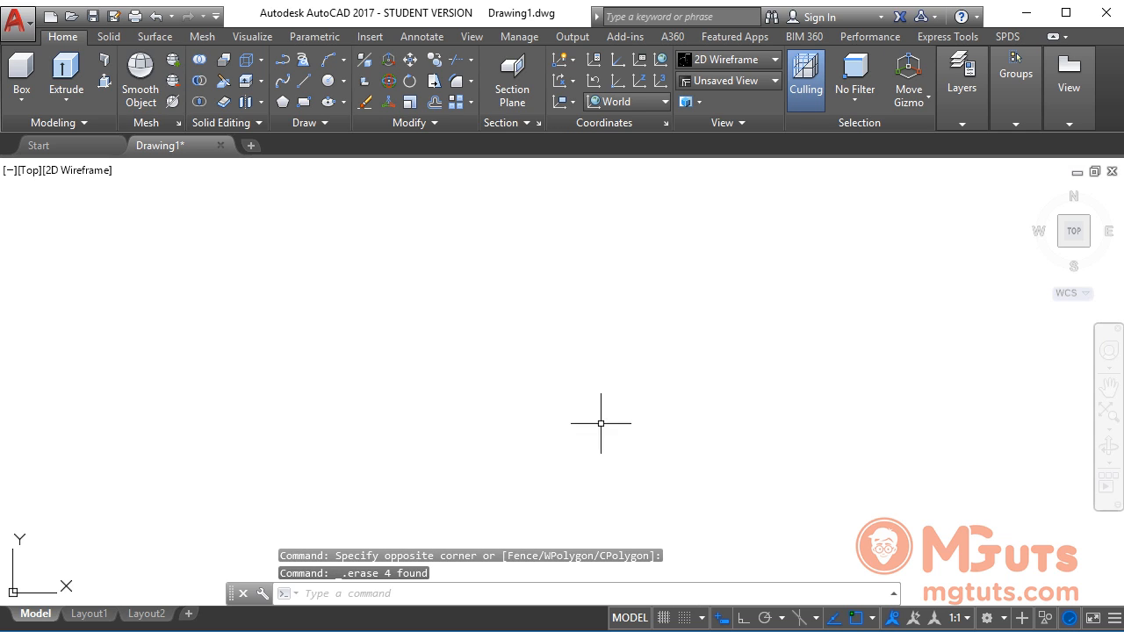
{"action": "mouse_move", "coordinate": [469, 330]}
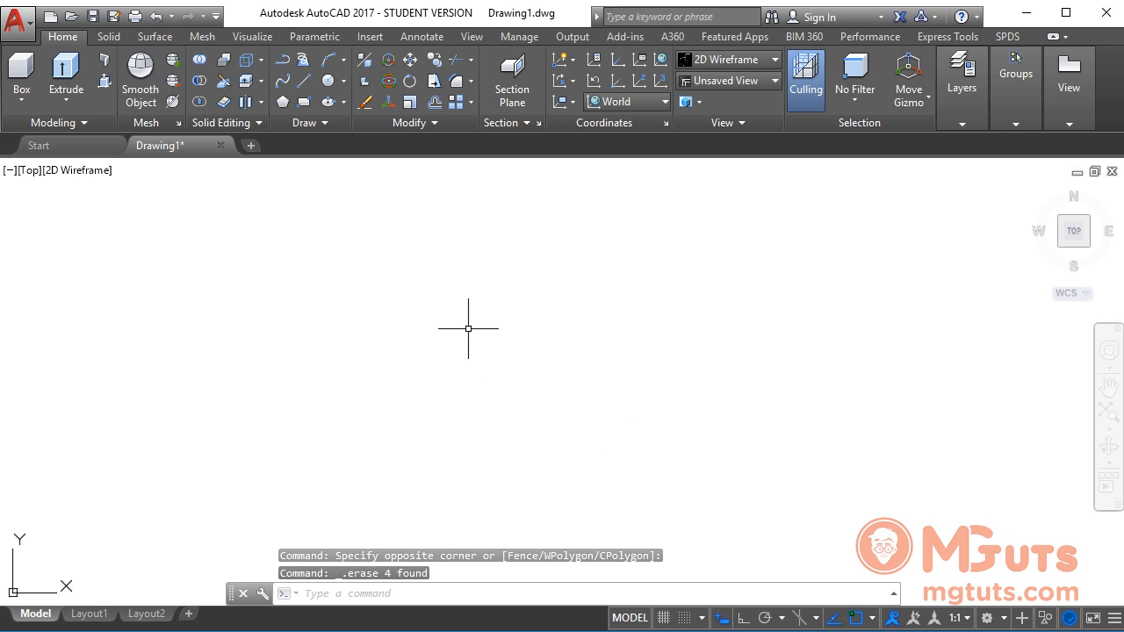
{"action": "mouse_move", "coordinate": [626, 353]}
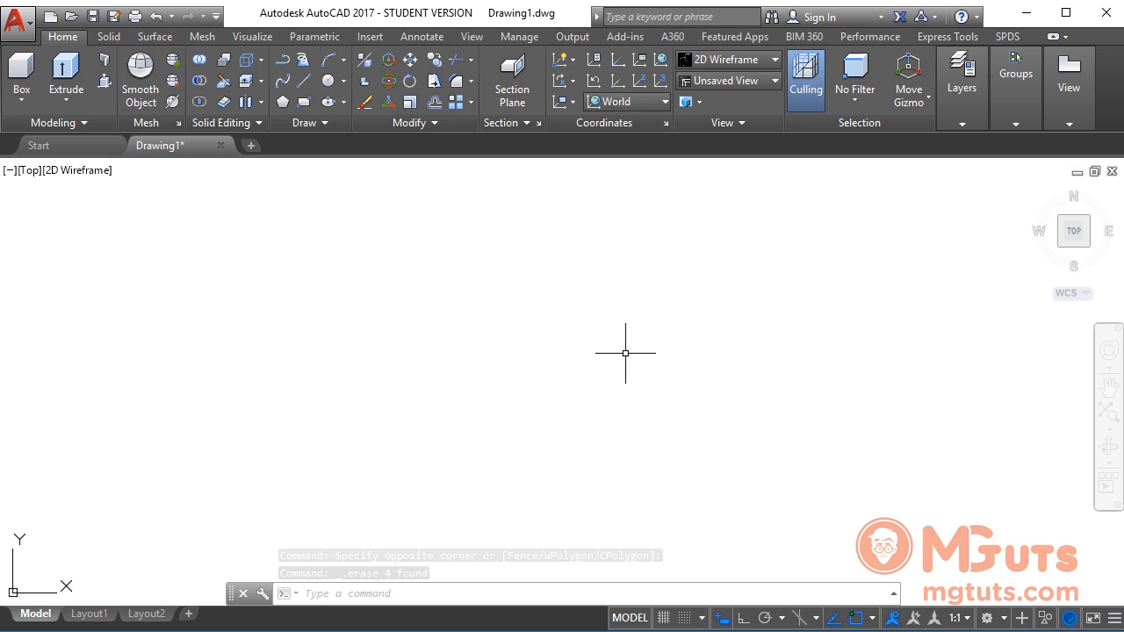
{"action": "mouse_move", "coordinate": [650, 369]}
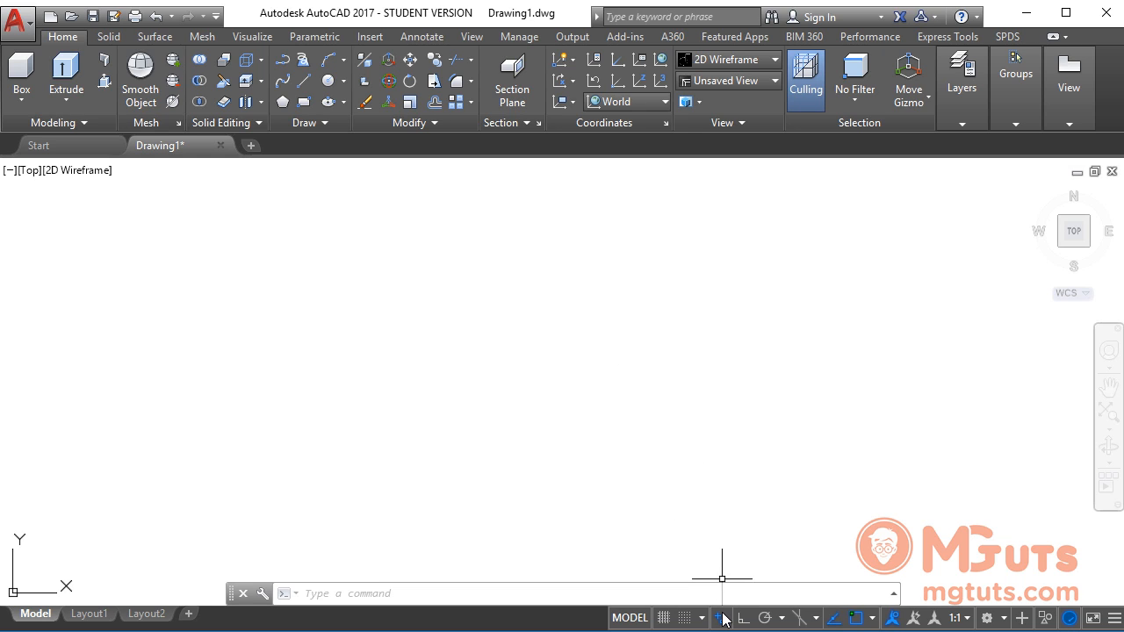
{"action": "mouse_move", "coordinate": [721, 618]}
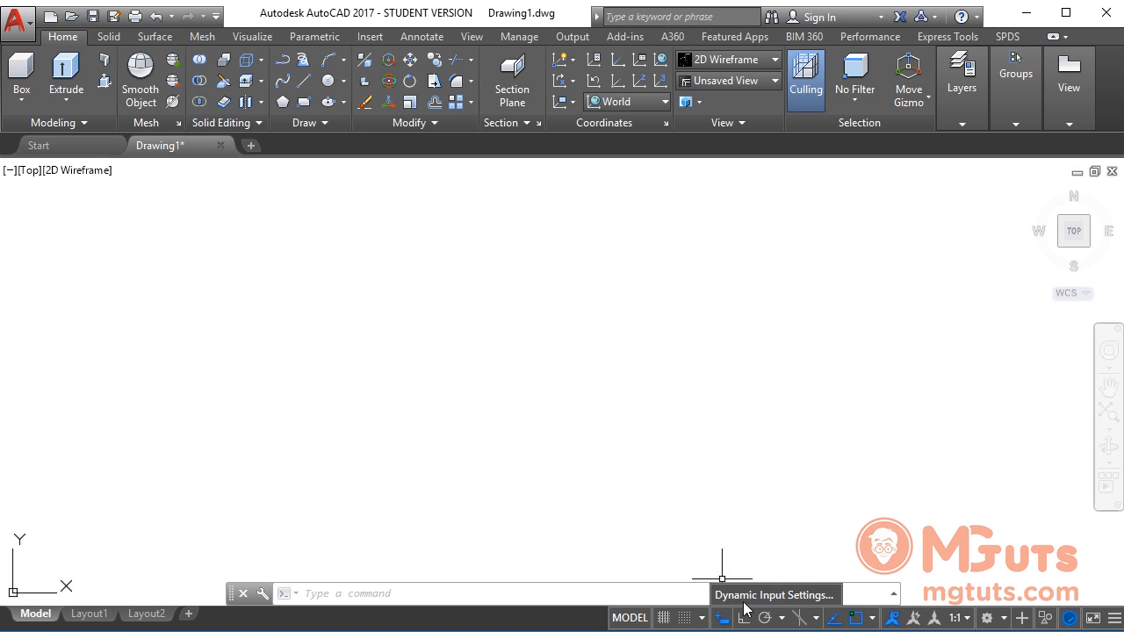
{"action": "mouse_move", "coordinate": [764, 601]}
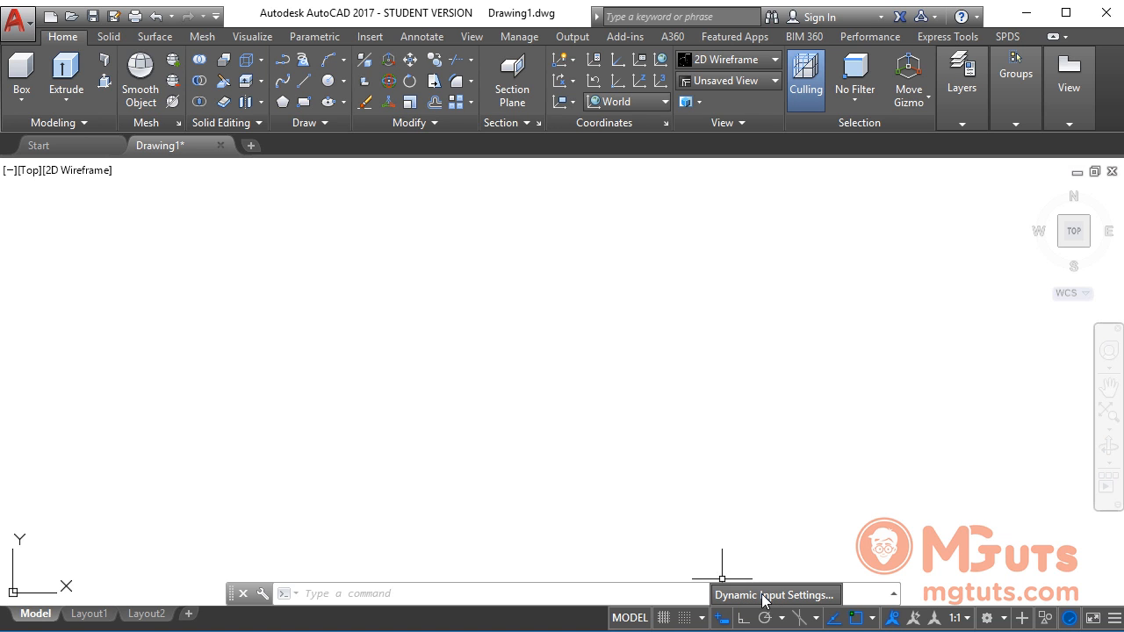
Step: Open Drafting Settings on the Dynamic Input tab from the status bar toggle
{"action": "left_click", "coordinate": [775, 594]}
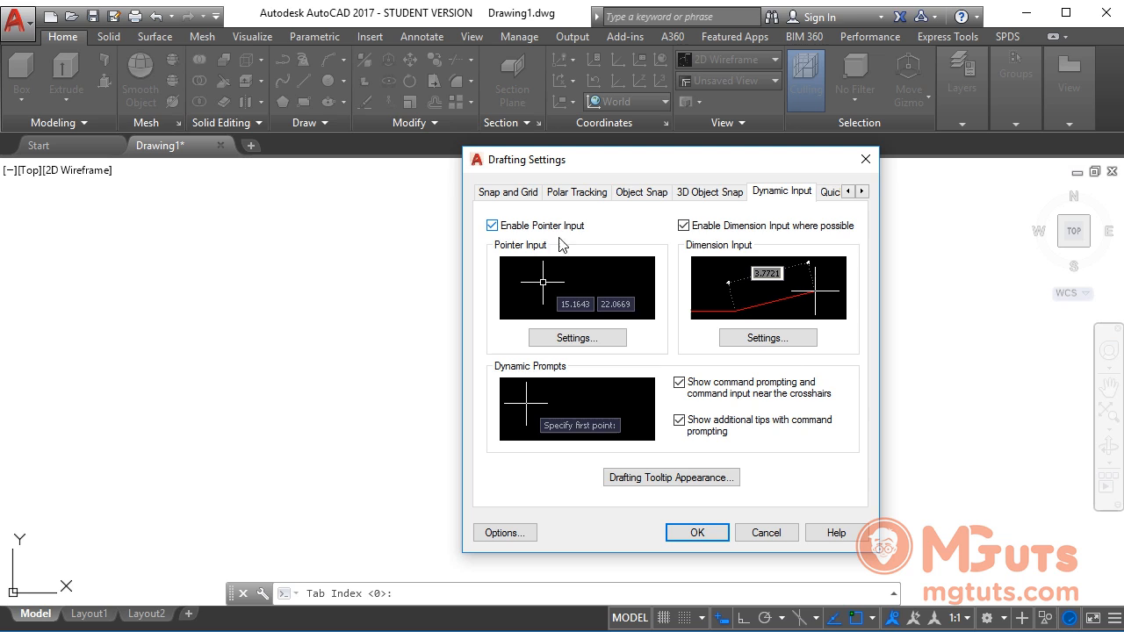
{"action": "mouse_move", "coordinate": [747, 233]}
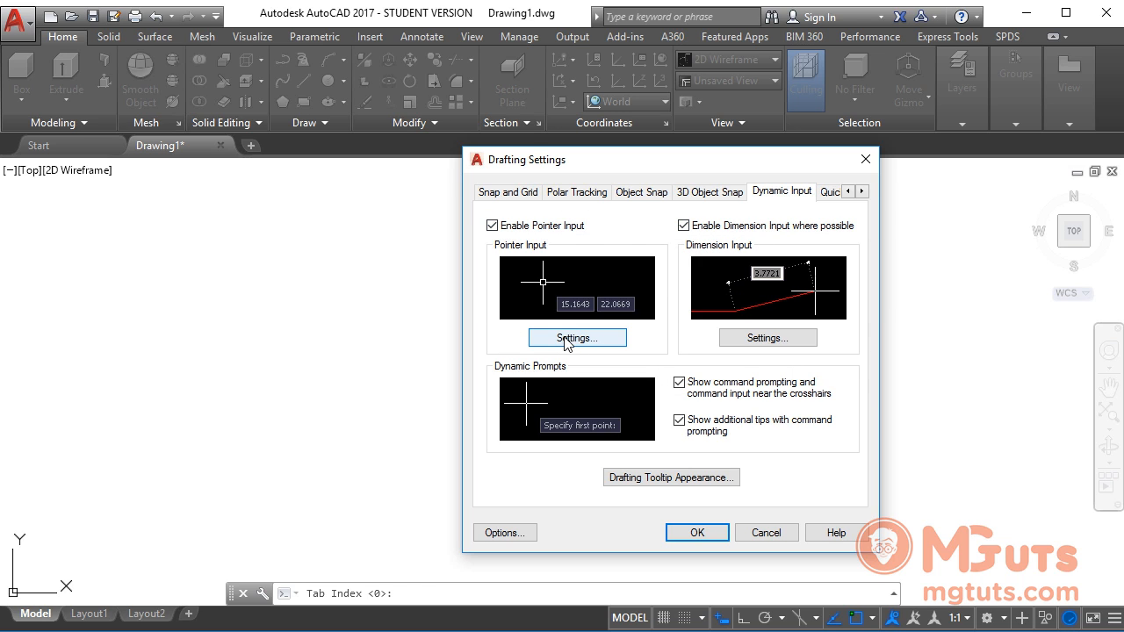
{"action": "mouse_move", "coordinate": [681, 364]}
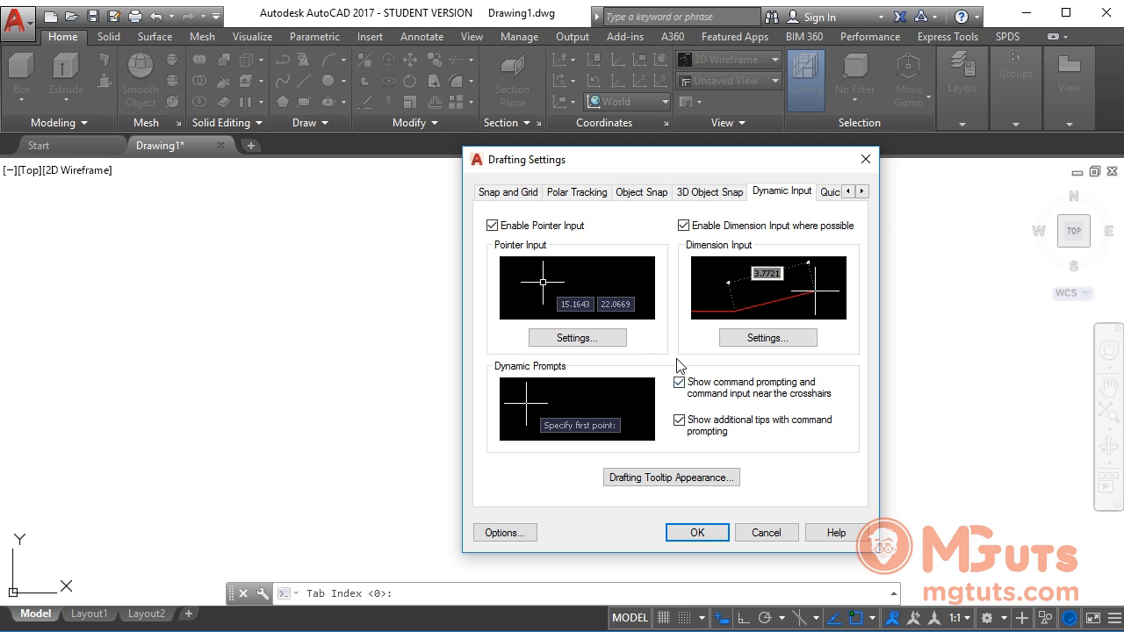
{"action": "left_click", "coordinate": [577, 337]}
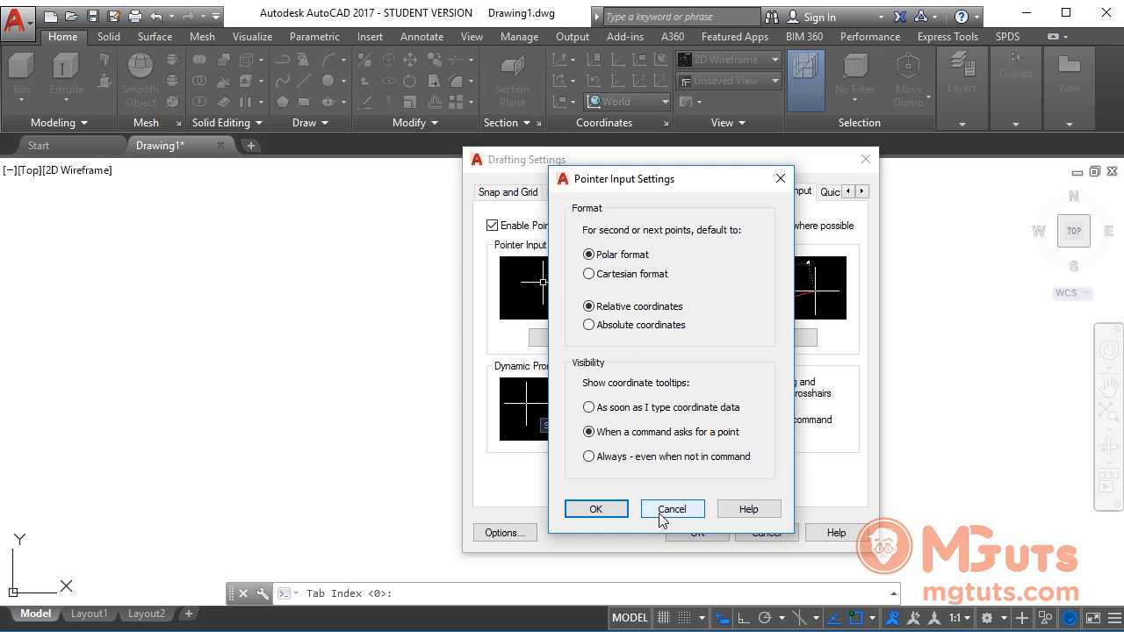
{"action": "left_click", "coordinate": [671, 509]}
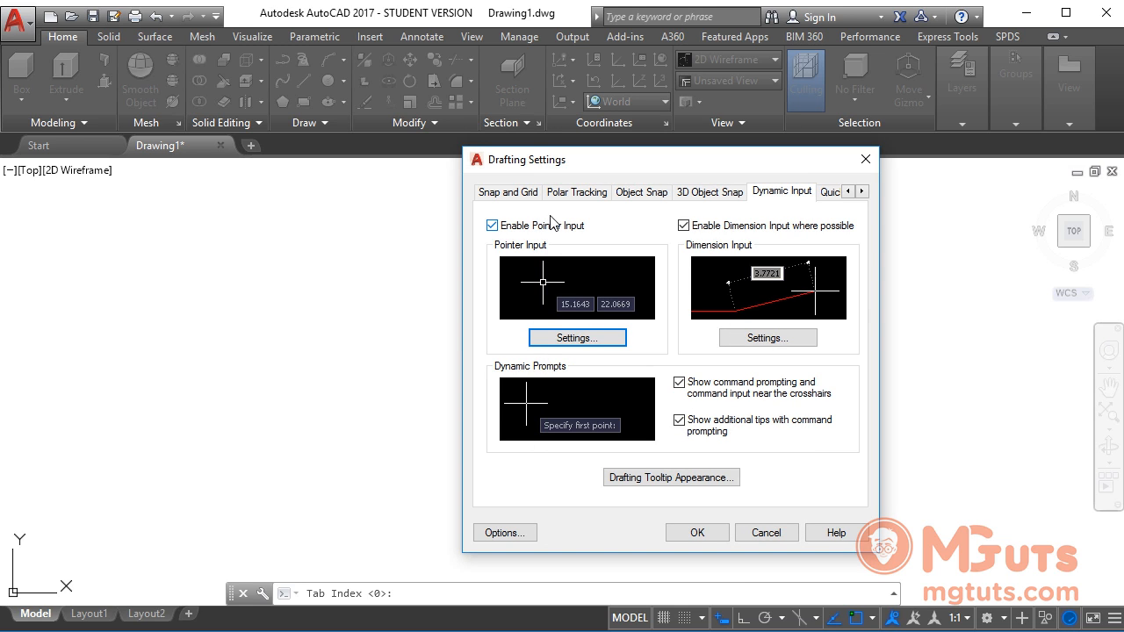
{"action": "mouse_move", "coordinate": [554, 435]}
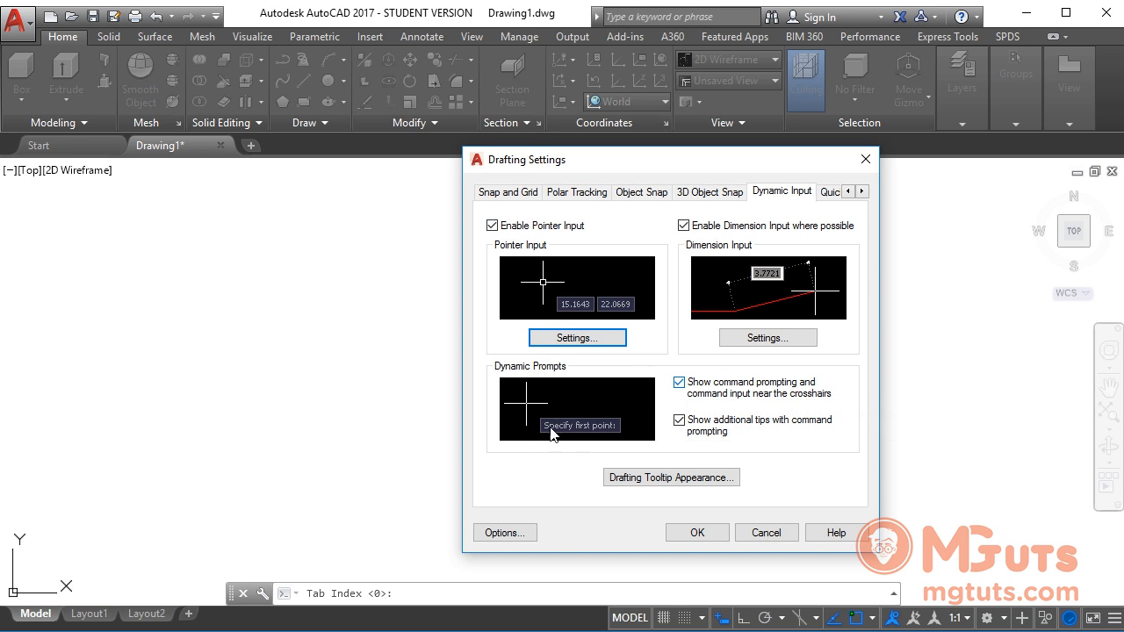
{"action": "mouse_move", "coordinate": [529, 303]}
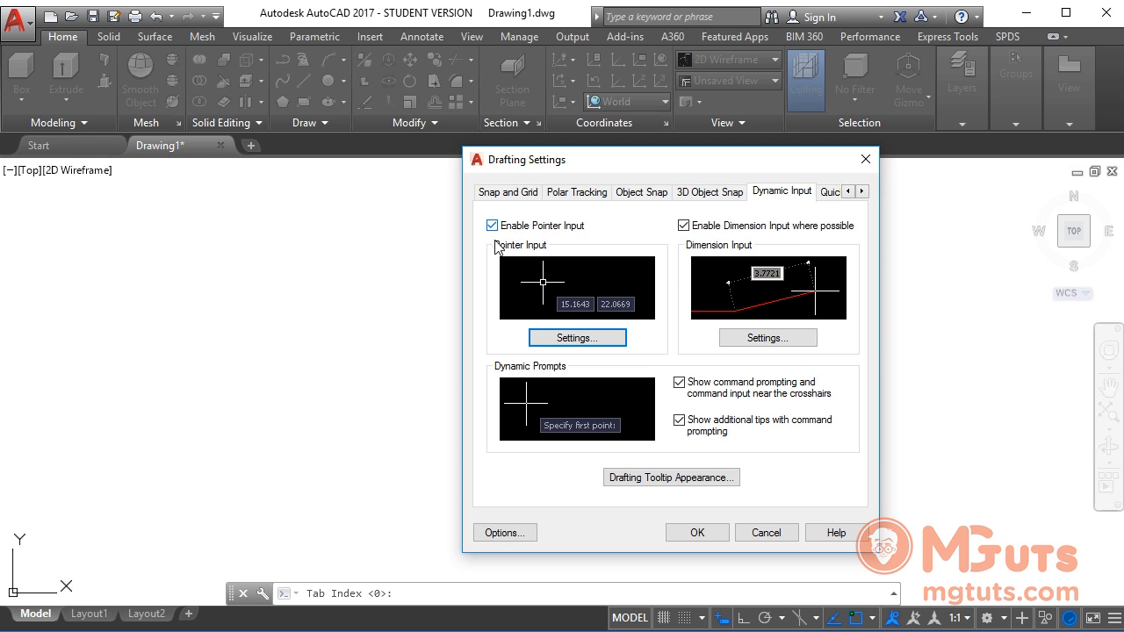
{"action": "mouse_move", "coordinate": [583, 166]}
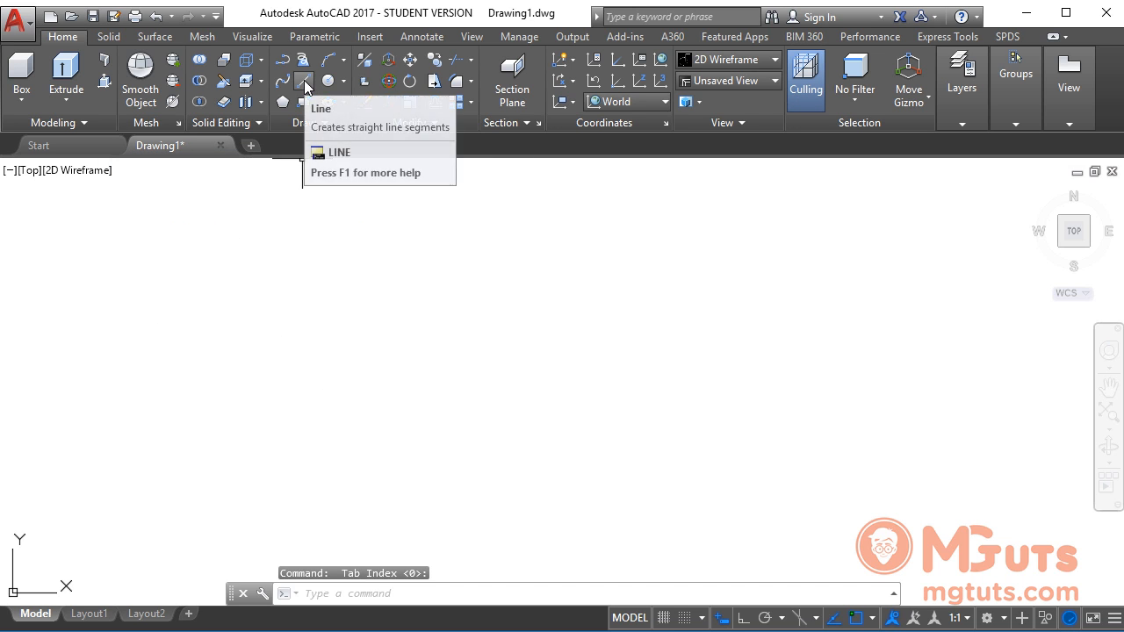
Step: Start a trial line with LINE and place its first point
{"action": "left_click", "coordinate": [303, 81]}
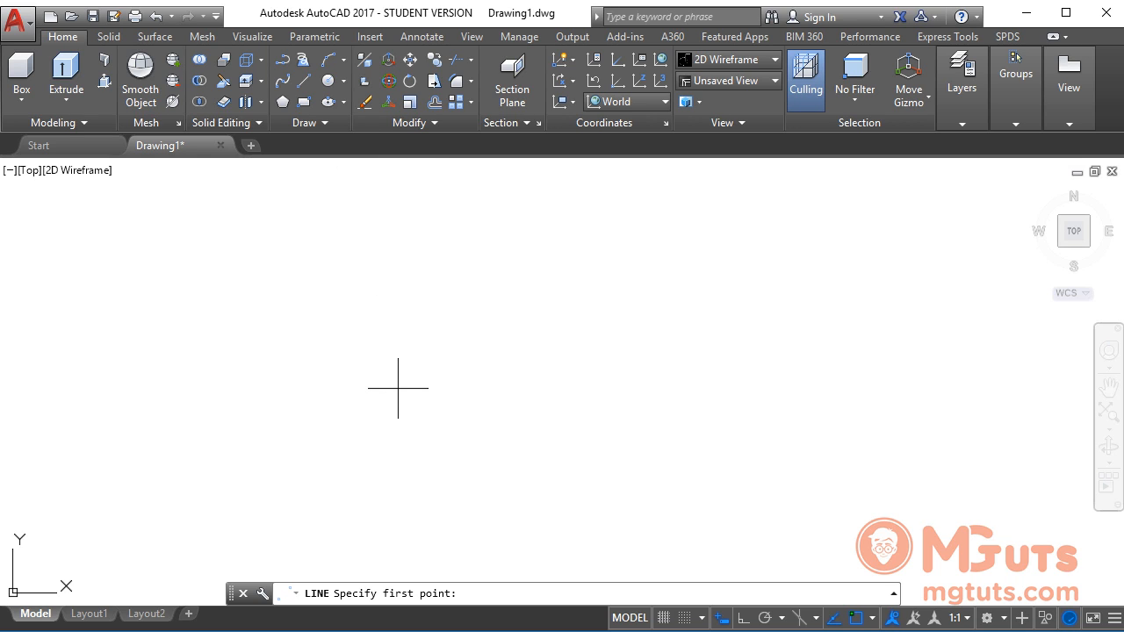
{"action": "mouse_move", "coordinate": [388, 419]}
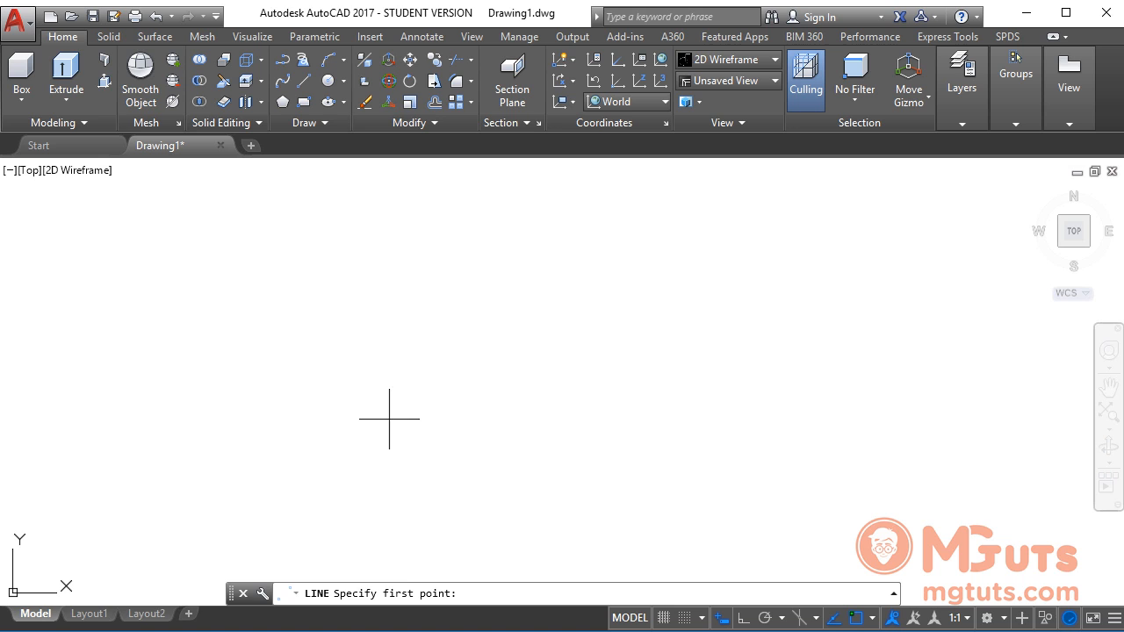
{"action": "left_click", "coordinate": [389, 420]}
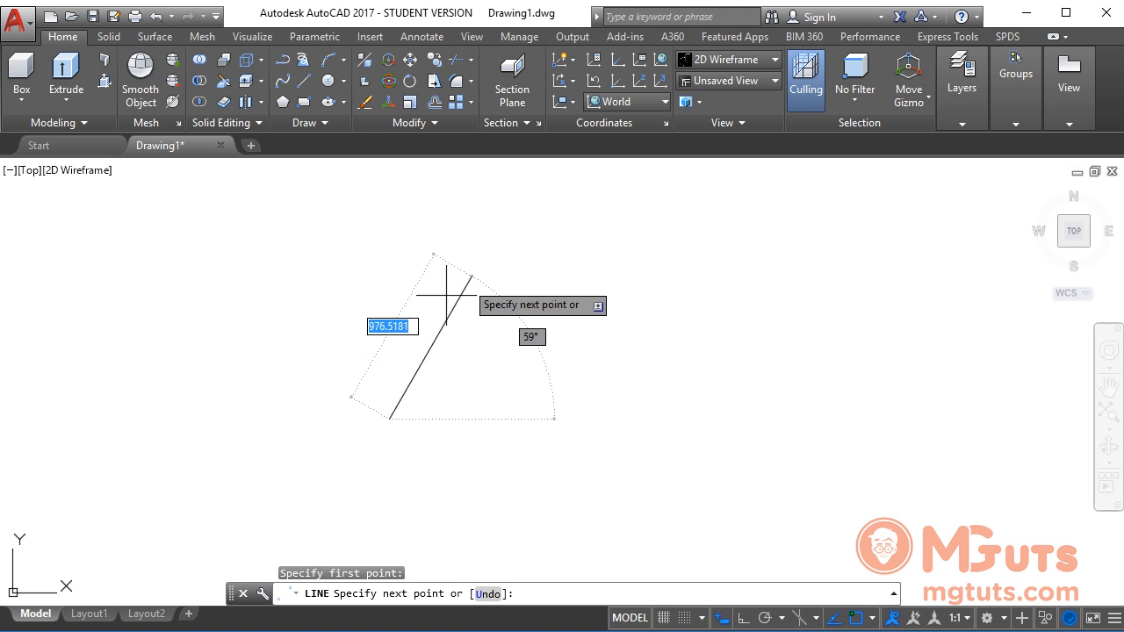
{"action": "mouse_move", "coordinate": [498, 237]}
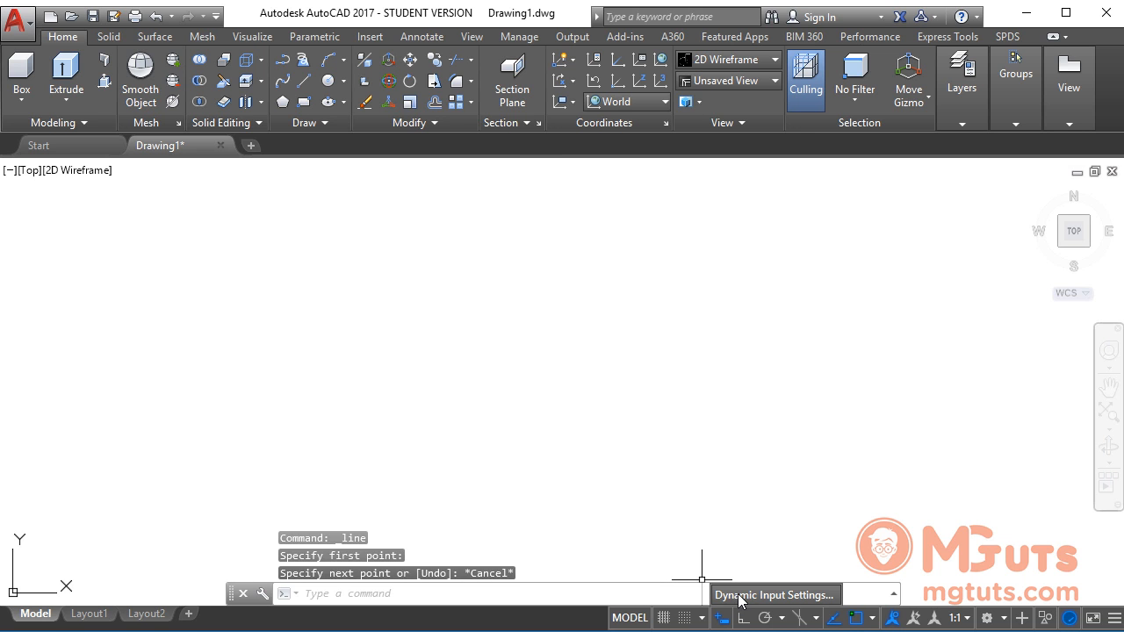
Step: Disable Dimension Input in Dynamic Input settings, then cancel the trial line
{"action": "left_click", "coordinate": [773, 595]}
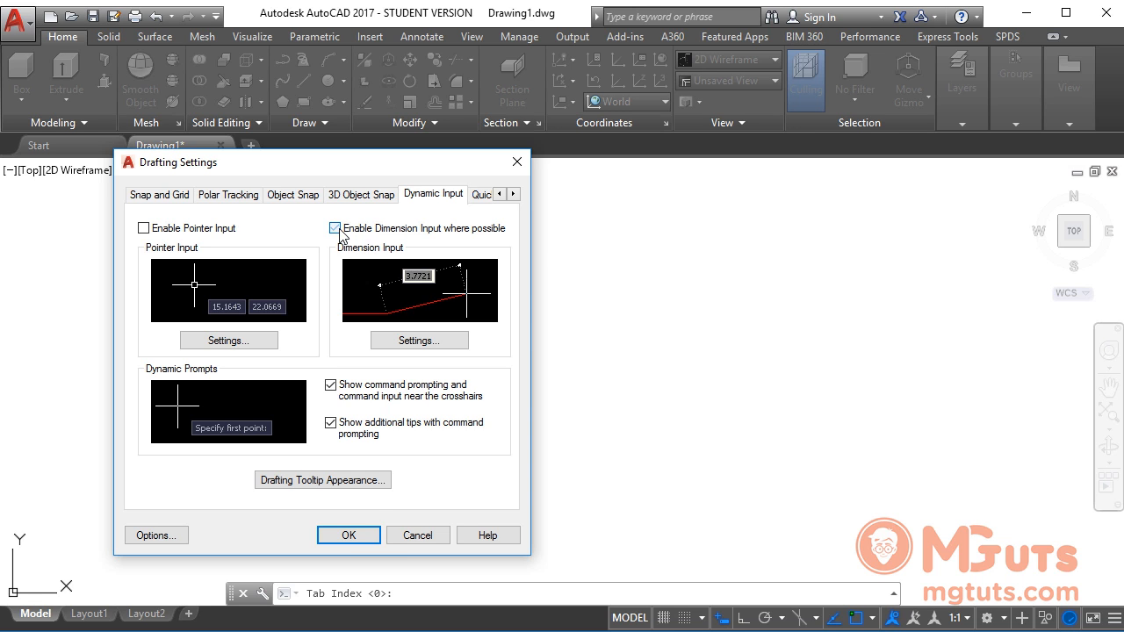
{"action": "left_click", "coordinate": [348, 535]}
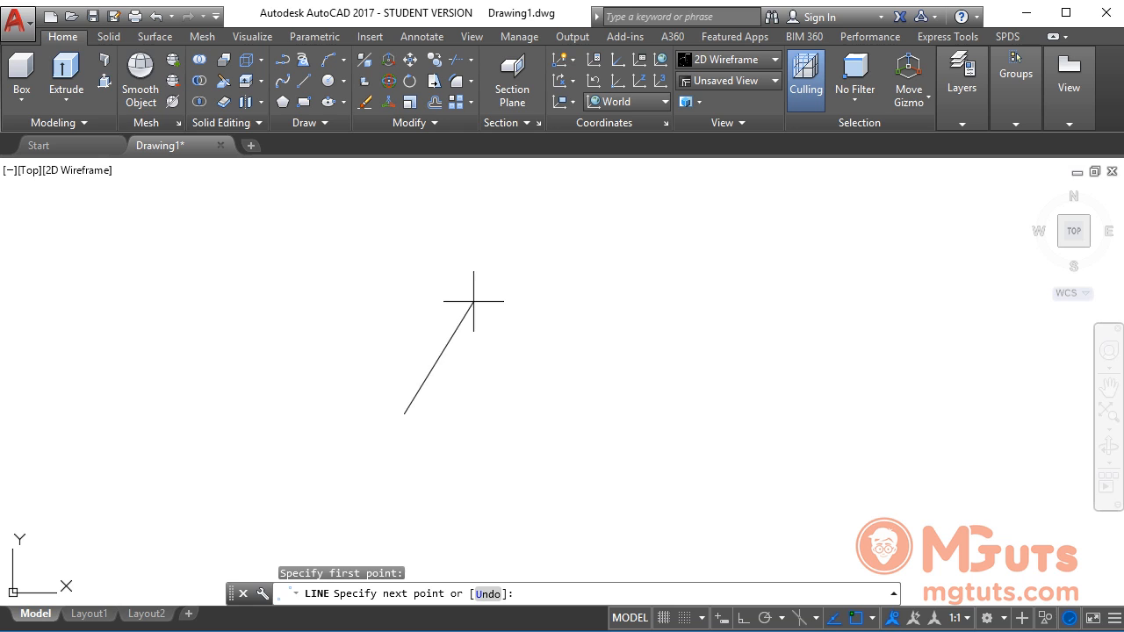
{"action": "mouse_move", "coordinate": [584, 281]}
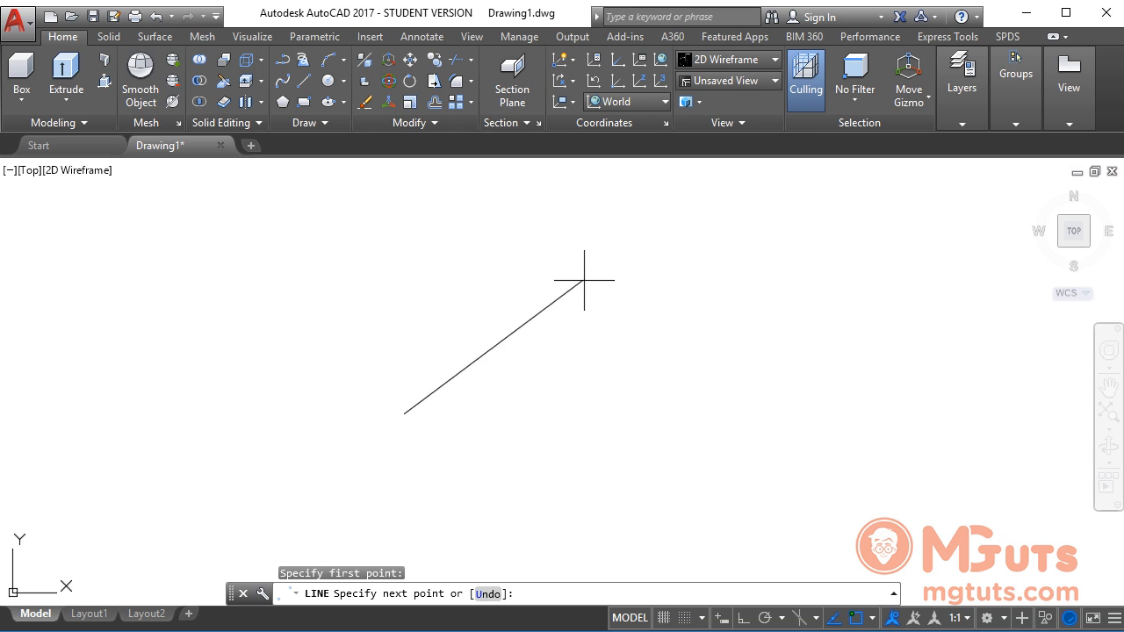
{"action": "mouse_move", "coordinate": [431, 290]}
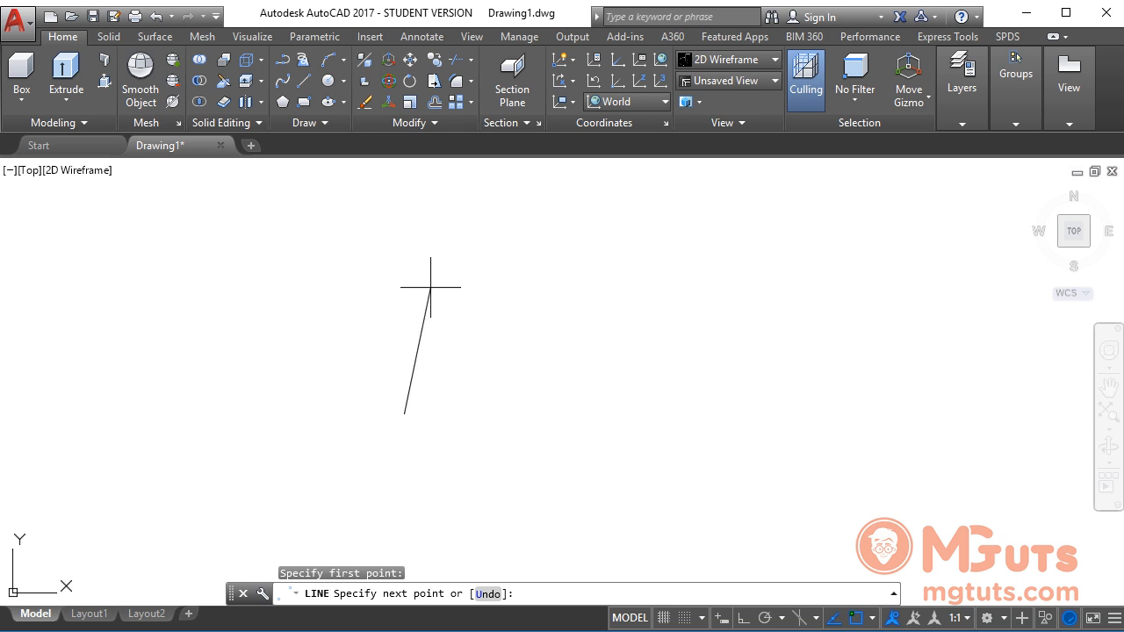
{"action": "key", "text": "Escape"}
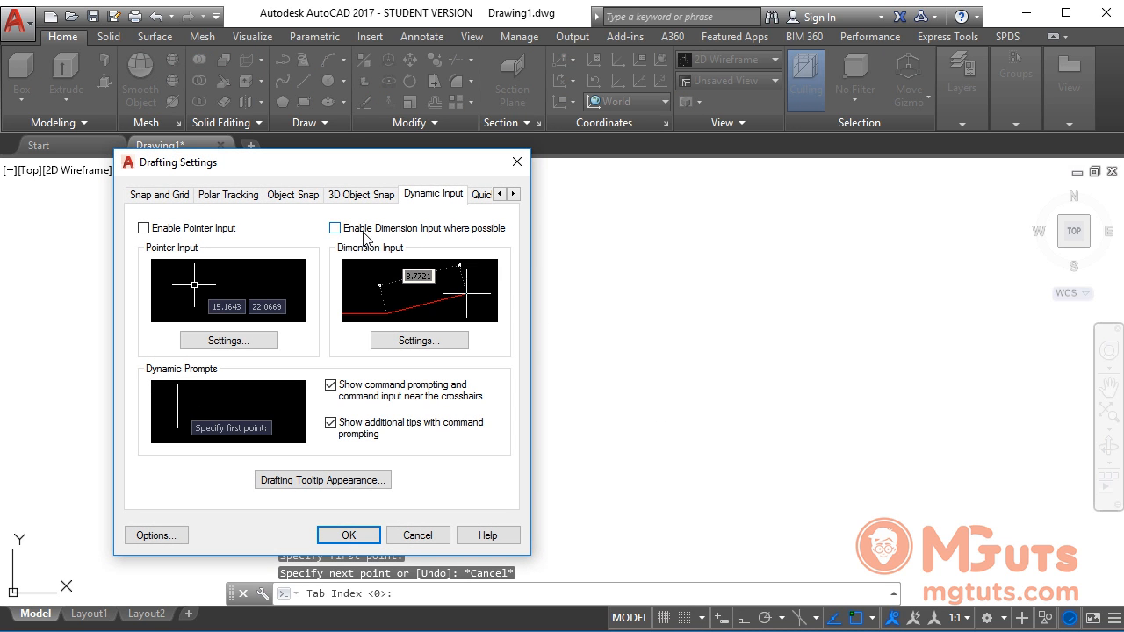
{"action": "mouse_move", "coordinate": [336, 228]}
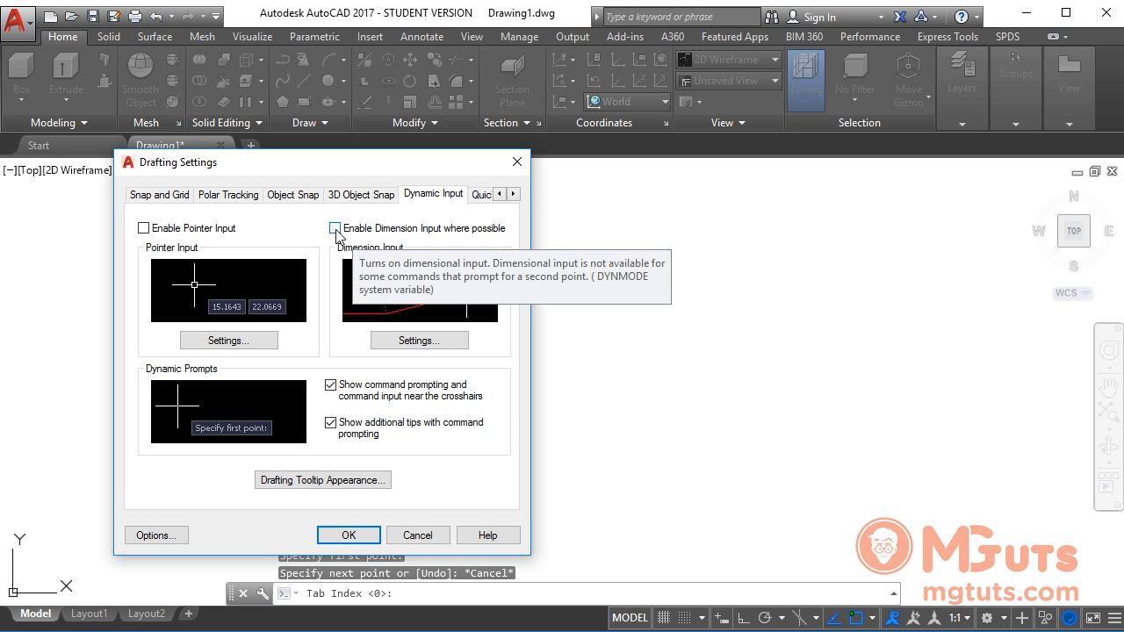
Step: Enable Pointer Input with Dimension Input left off and confirm with OK
{"action": "left_click", "coordinate": [143, 228]}
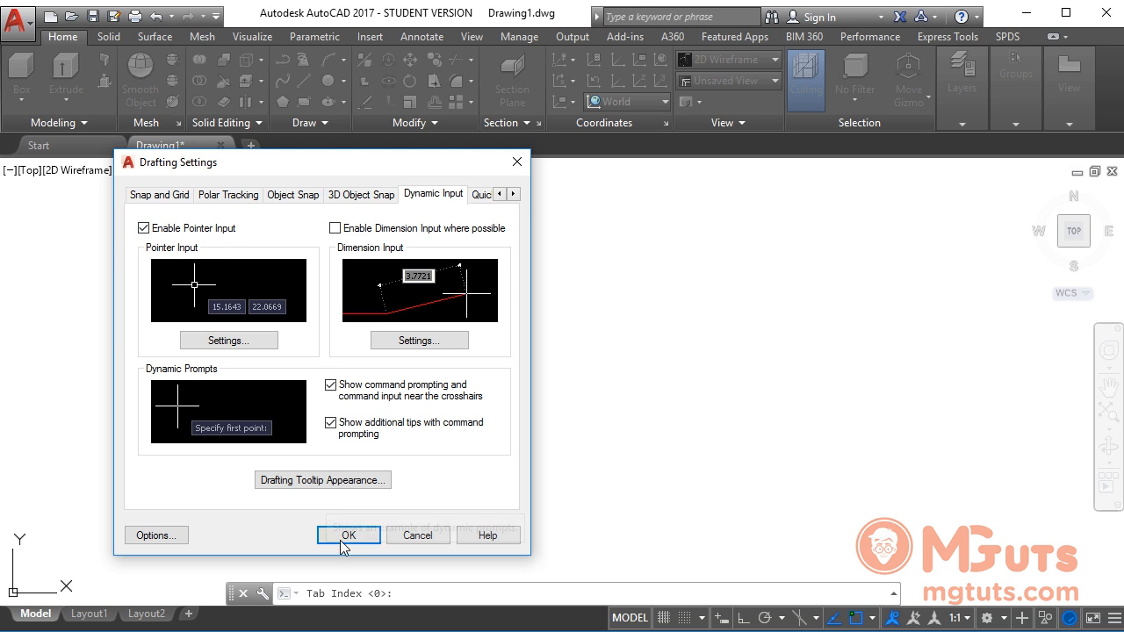
{"action": "left_click", "coordinate": [348, 535]}
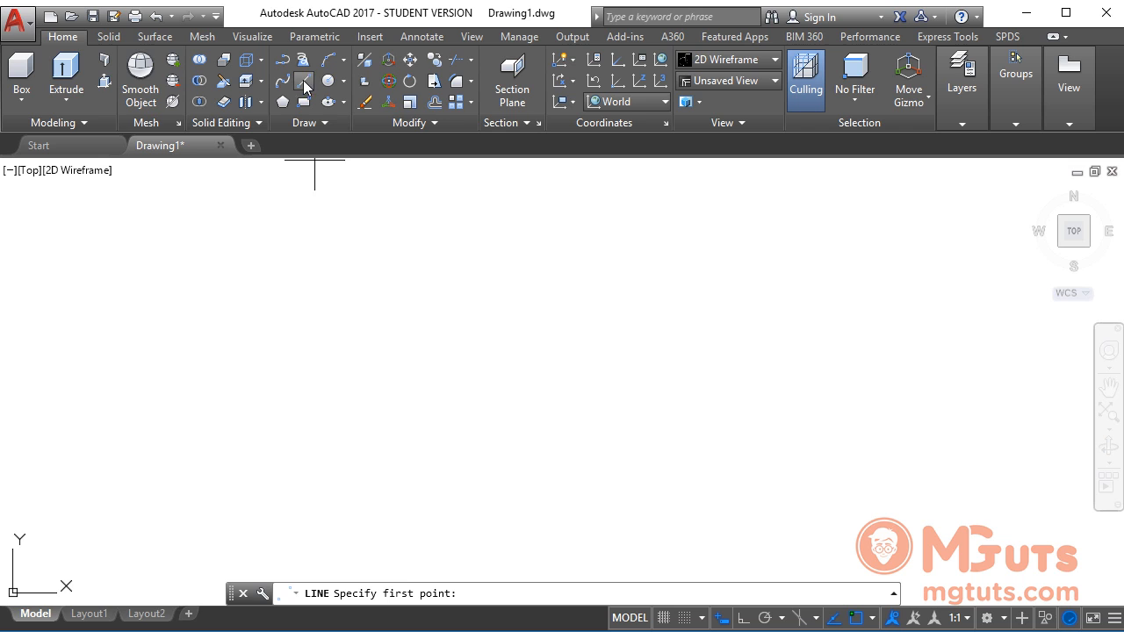
{"action": "left_click", "coordinate": [436, 457]}
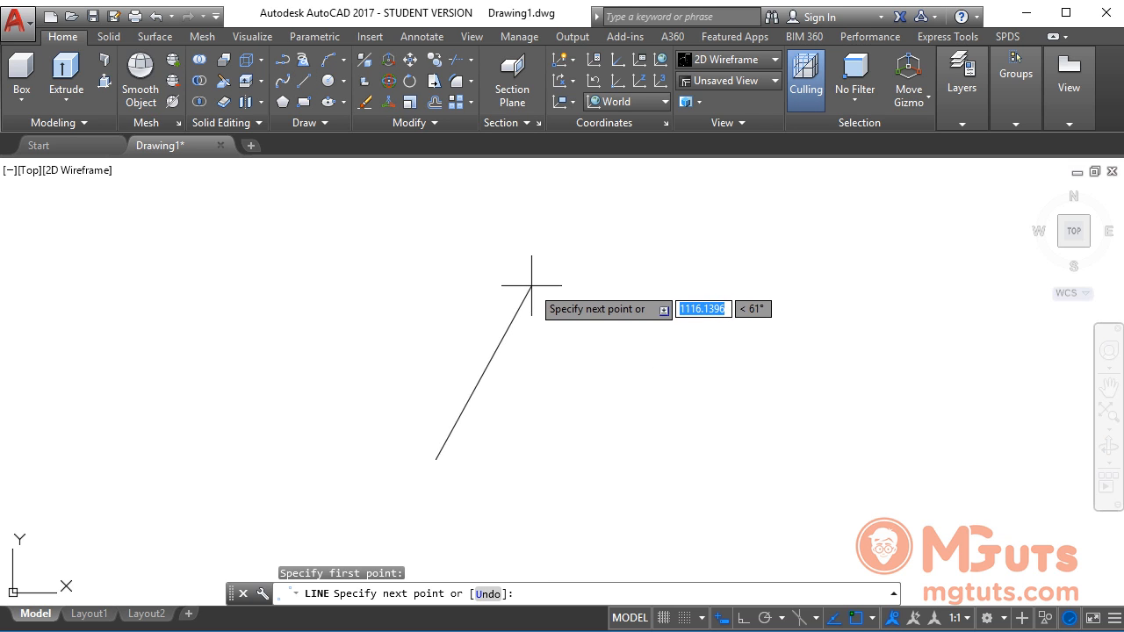
{"action": "mouse_move", "coordinate": [544, 265]}
{"action": "type", "text": "@1500<90"}
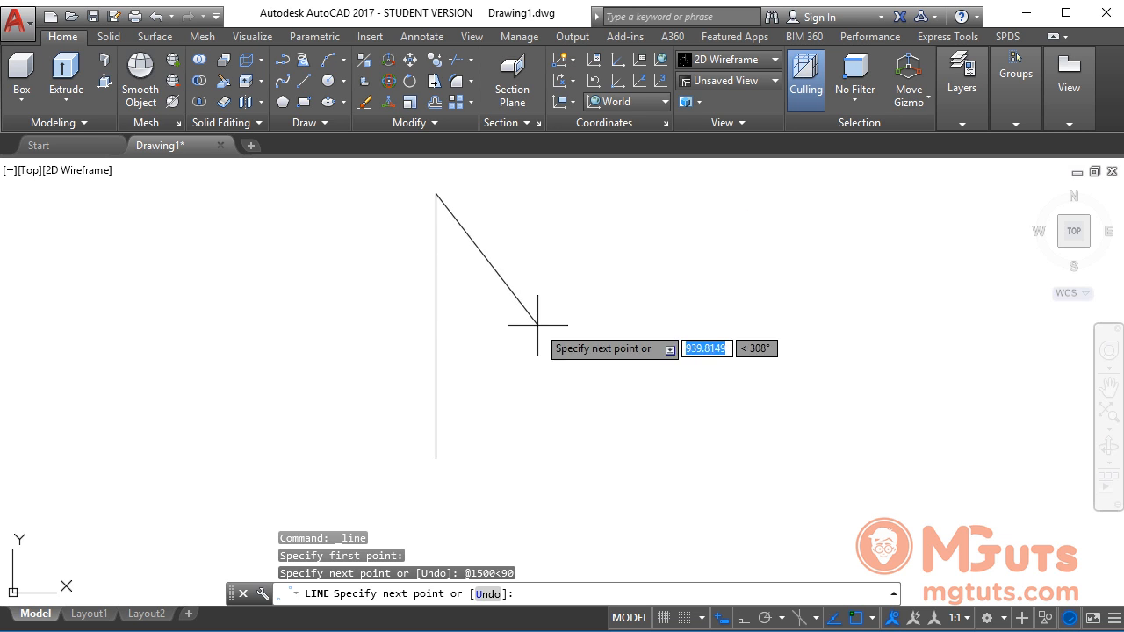
{"action": "mouse_move", "coordinate": [540, 243]}
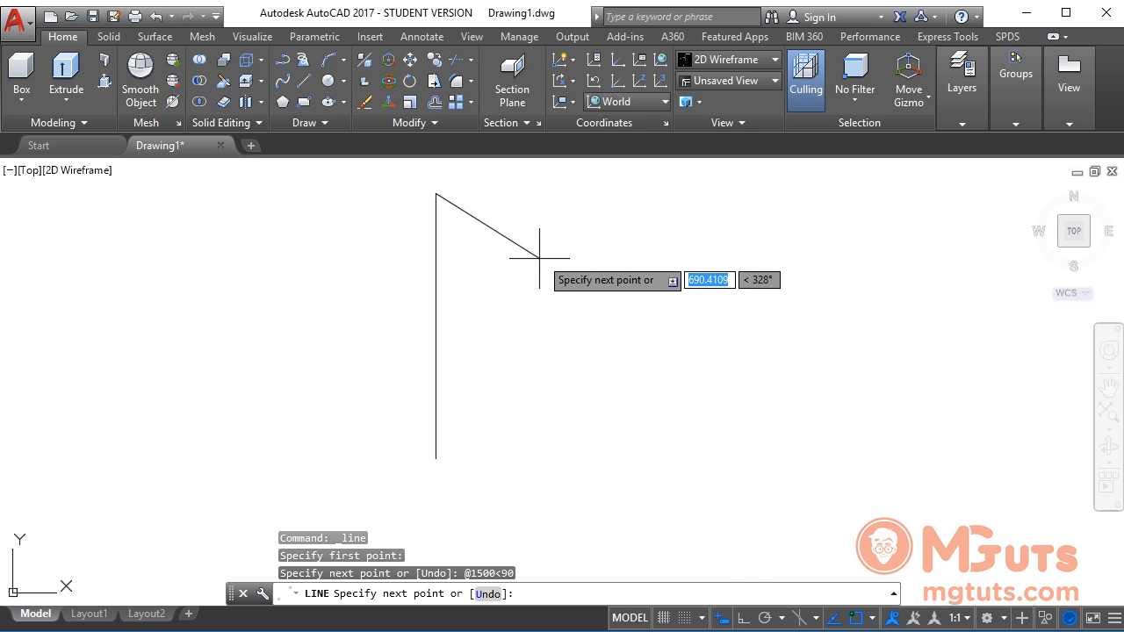
{"action": "key", "text": "Escape"}
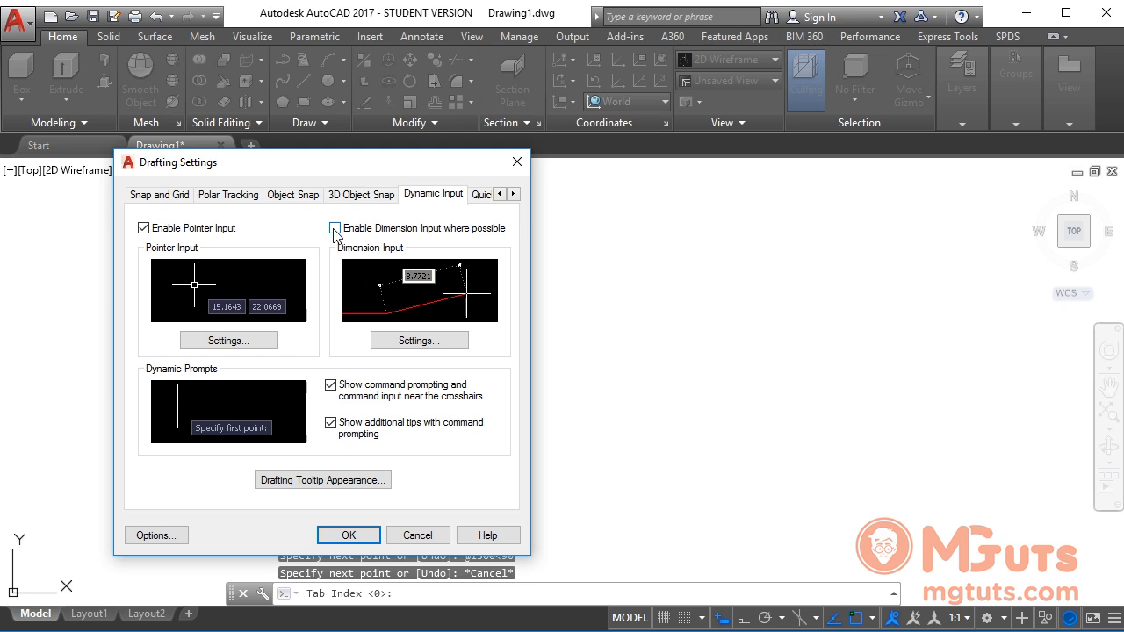
Step: Re-enable Dimension Input alongside Pointer Input and close the dialog with OK
{"action": "left_click", "coordinate": [334, 229]}
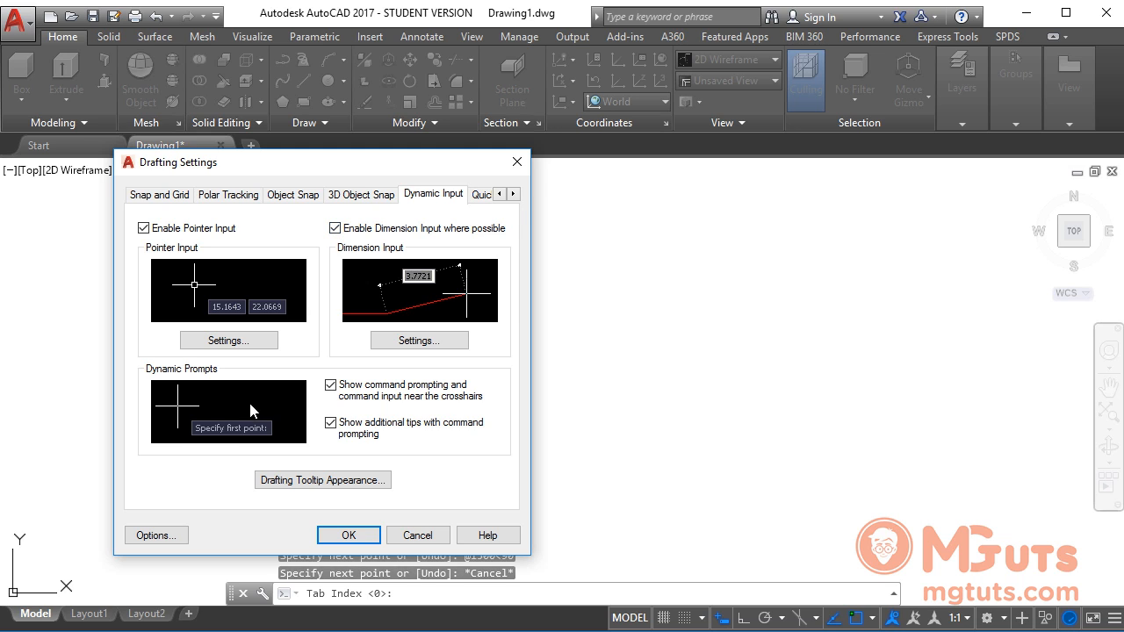
{"action": "mouse_move", "coordinate": [259, 415]}
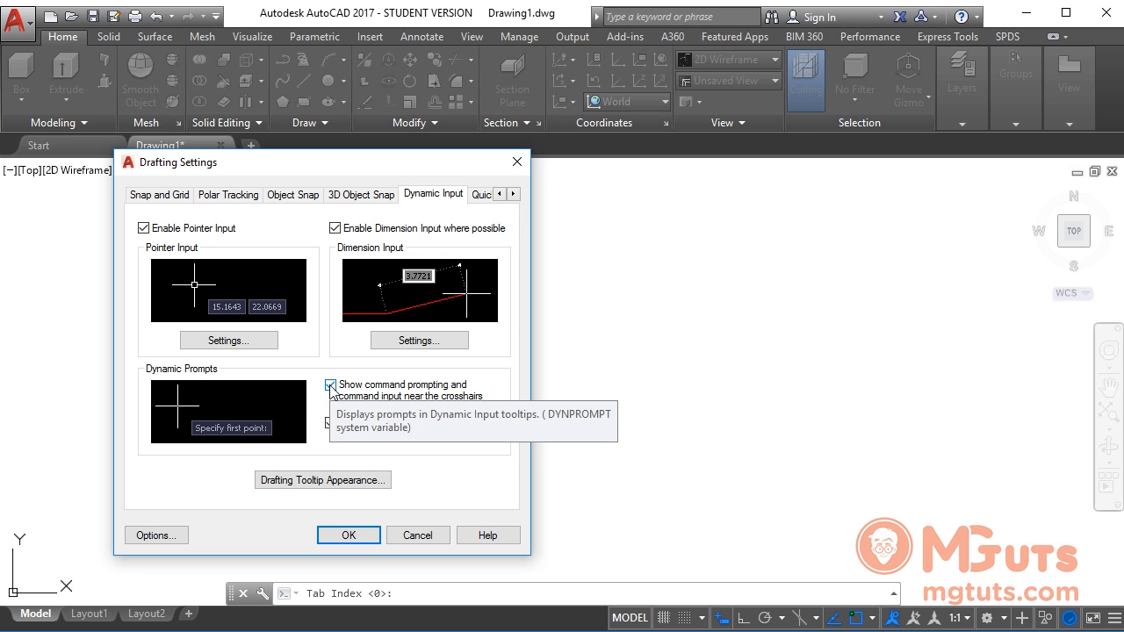
{"action": "left_click", "coordinate": [348, 535]}
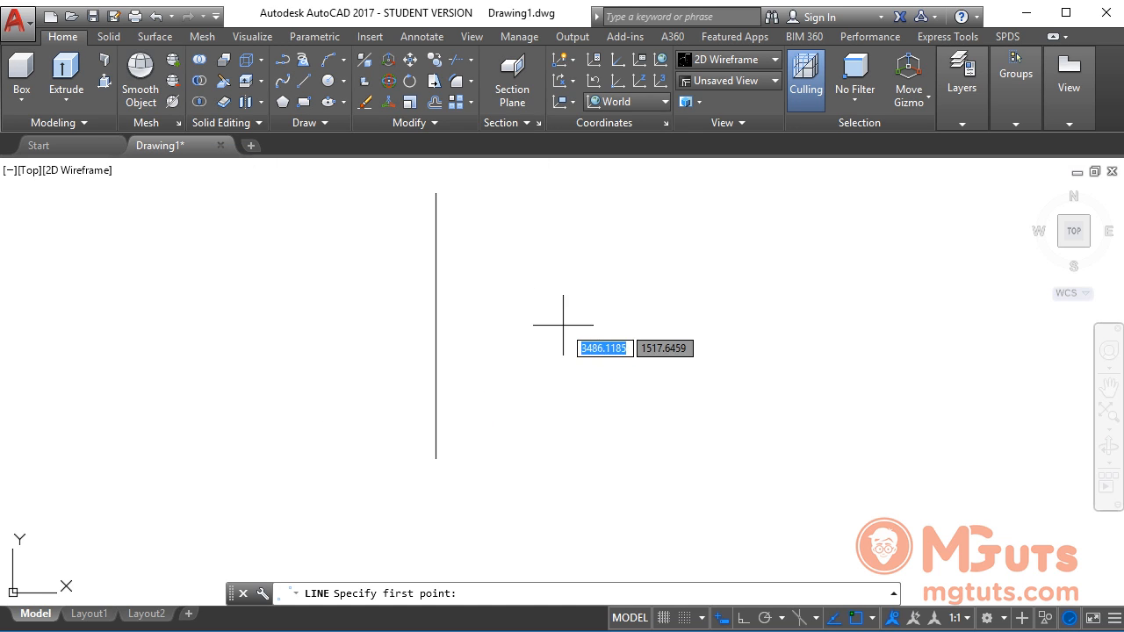
{"action": "mouse_move", "coordinate": [553, 316]}
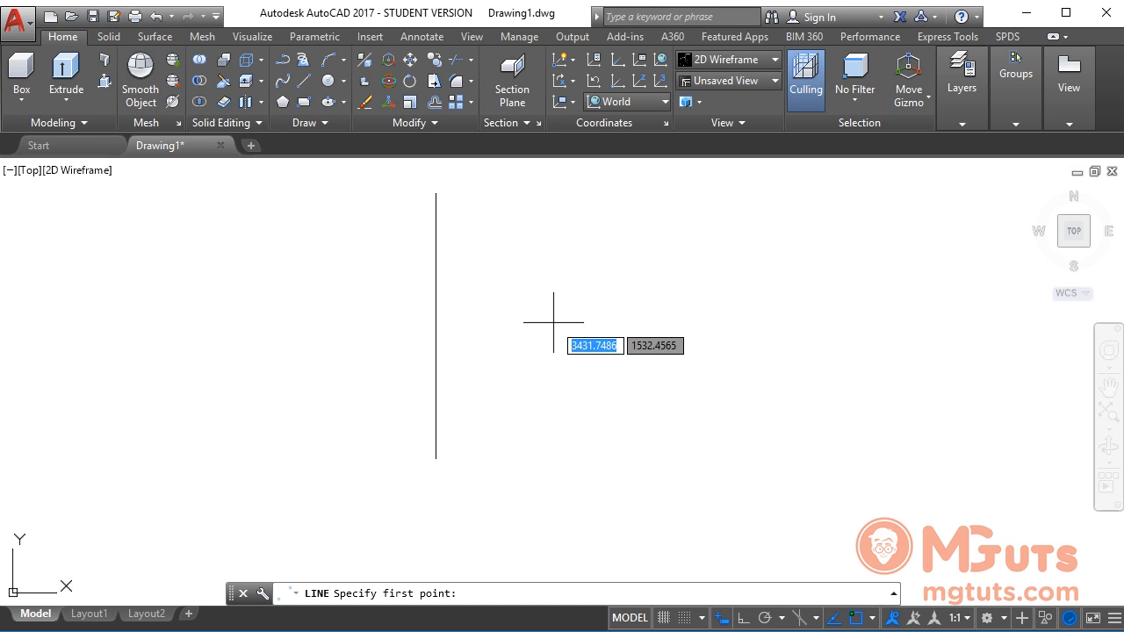
{"action": "mouse_move", "coordinate": [553, 323]}
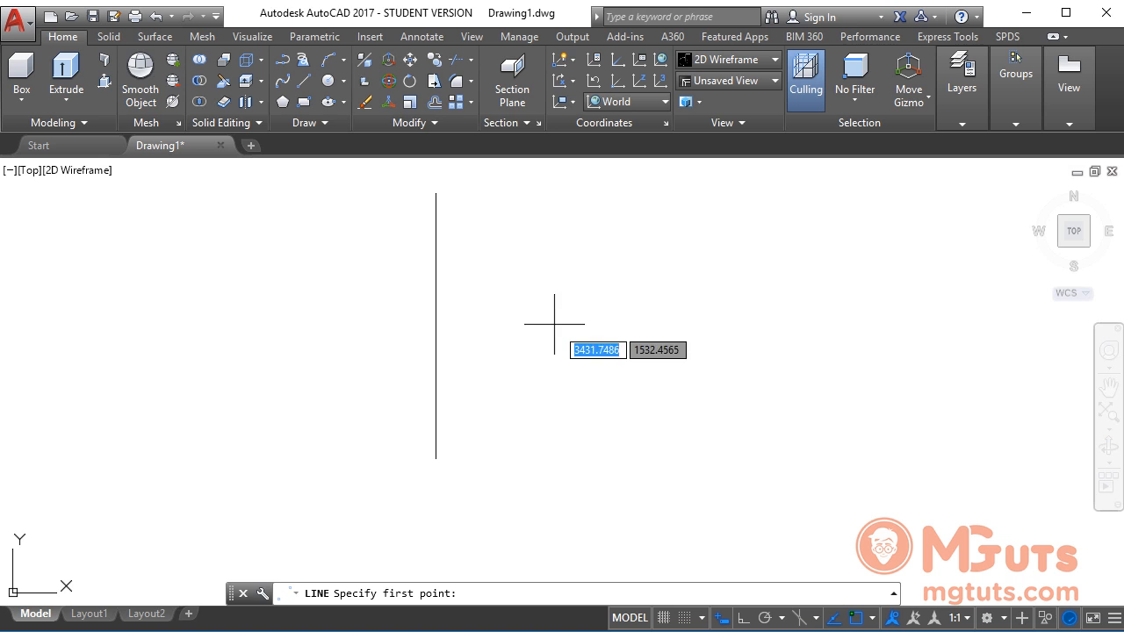
{"action": "mouse_move", "coordinate": [540, 400]}
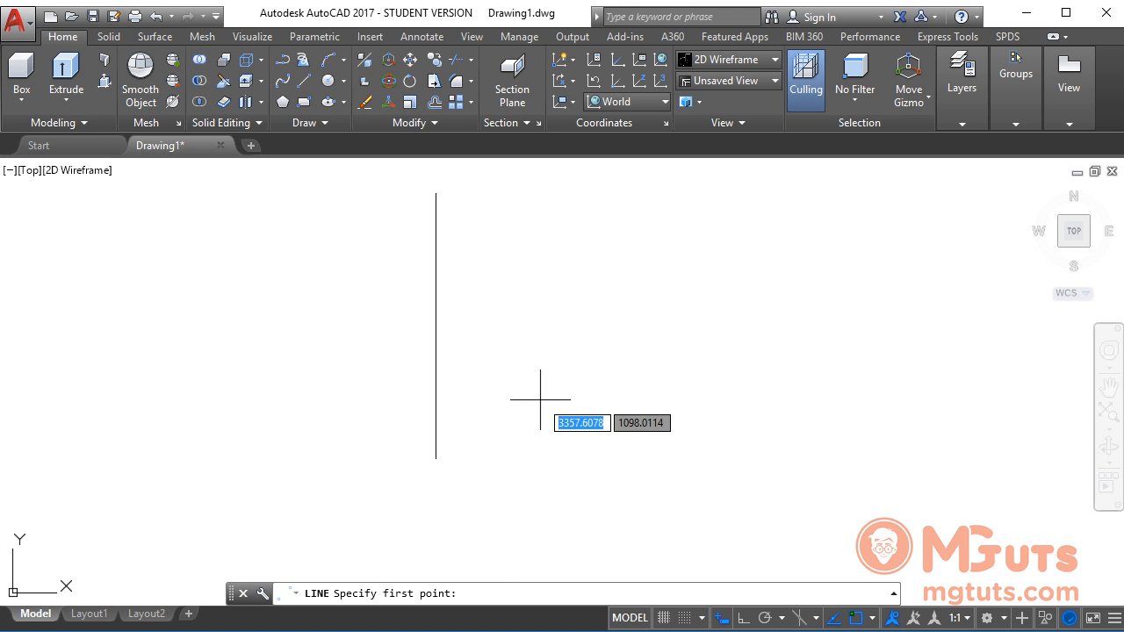
Step: Place the parallelogram's first corner to the right of the vertical line
{"action": "left_click", "coordinate": [540, 400]}
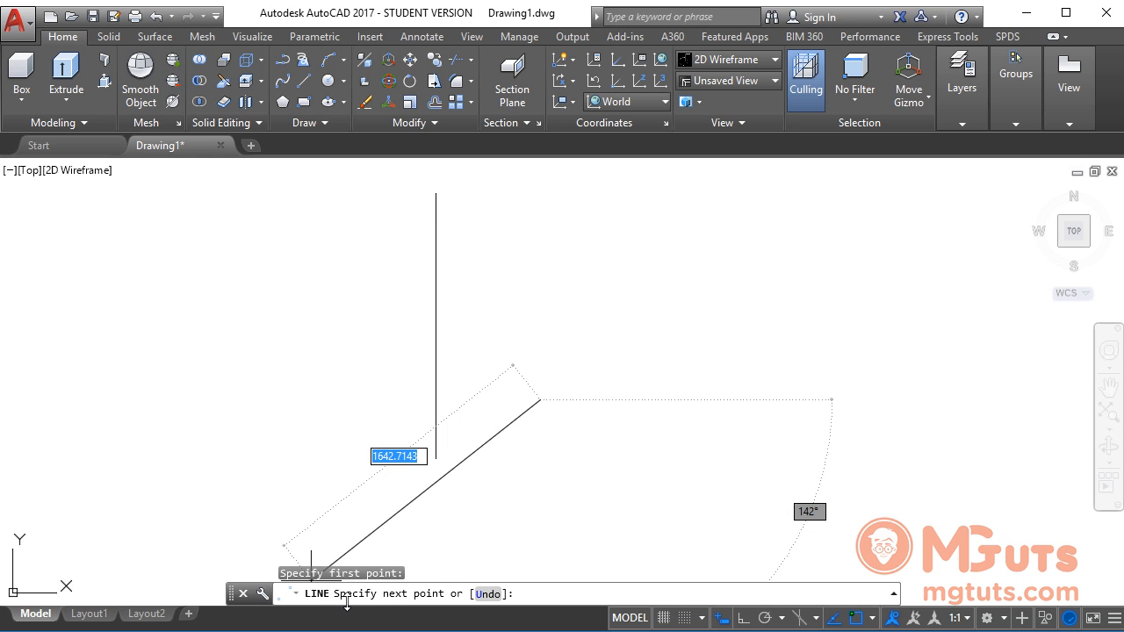
{"action": "mouse_move", "coordinate": [655, 329]}
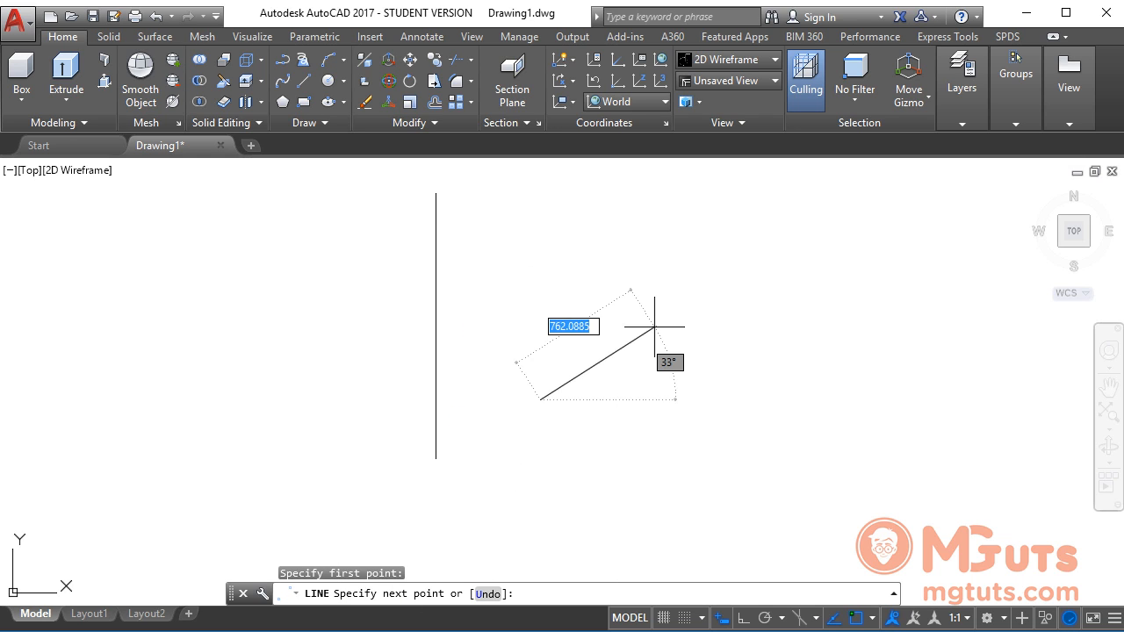
{"action": "mouse_move", "coordinate": [663, 303]}
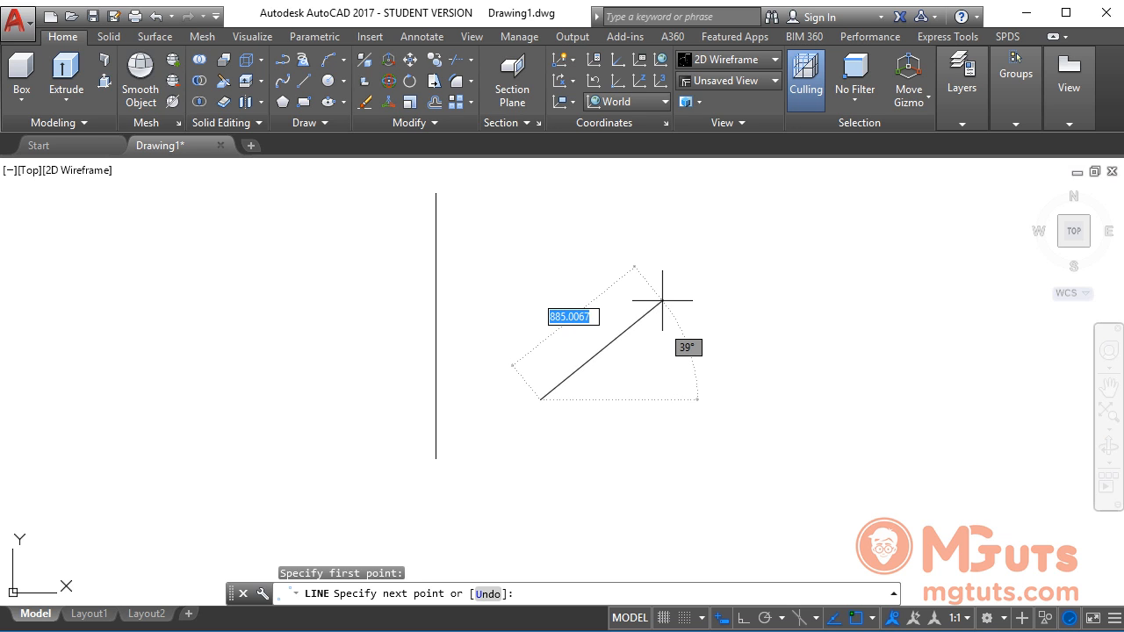
{"action": "mouse_move", "coordinate": [672, 281]}
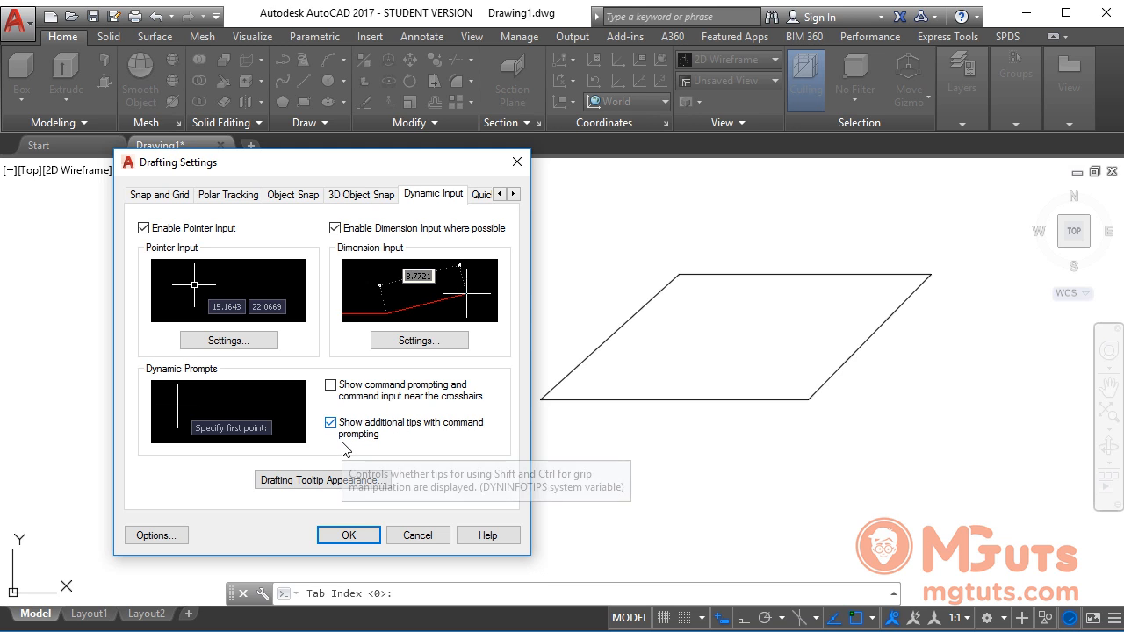
{"action": "mouse_move", "coordinate": [303, 431]}
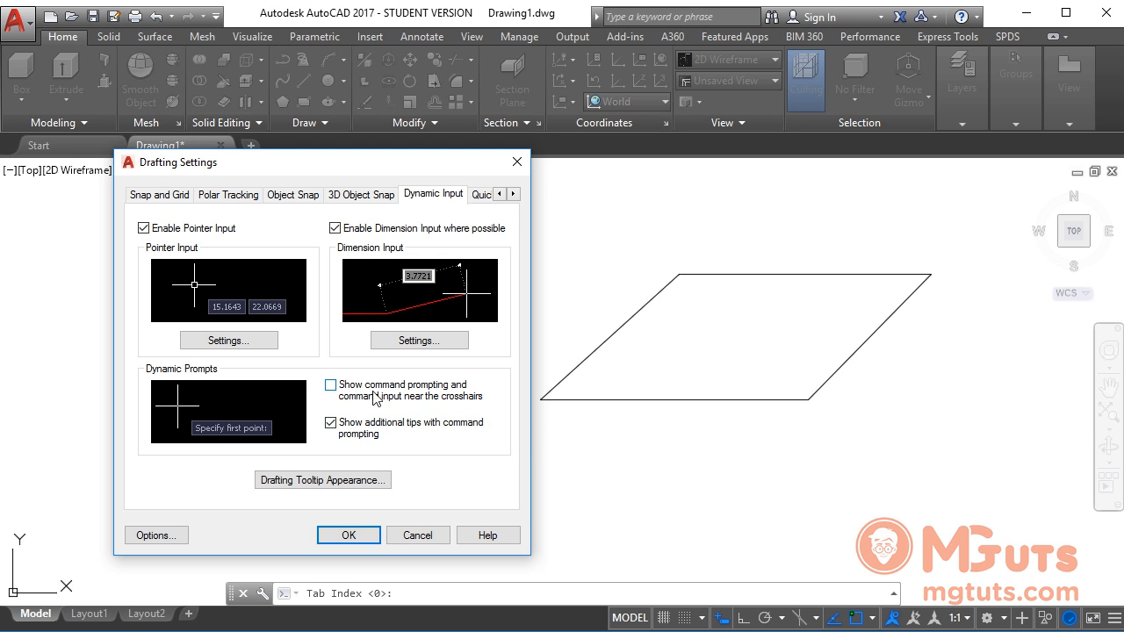
Step: Uncheck 'Show command prompting near the crosshairs' and apply with OK
{"action": "left_click", "coordinate": [331, 386]}
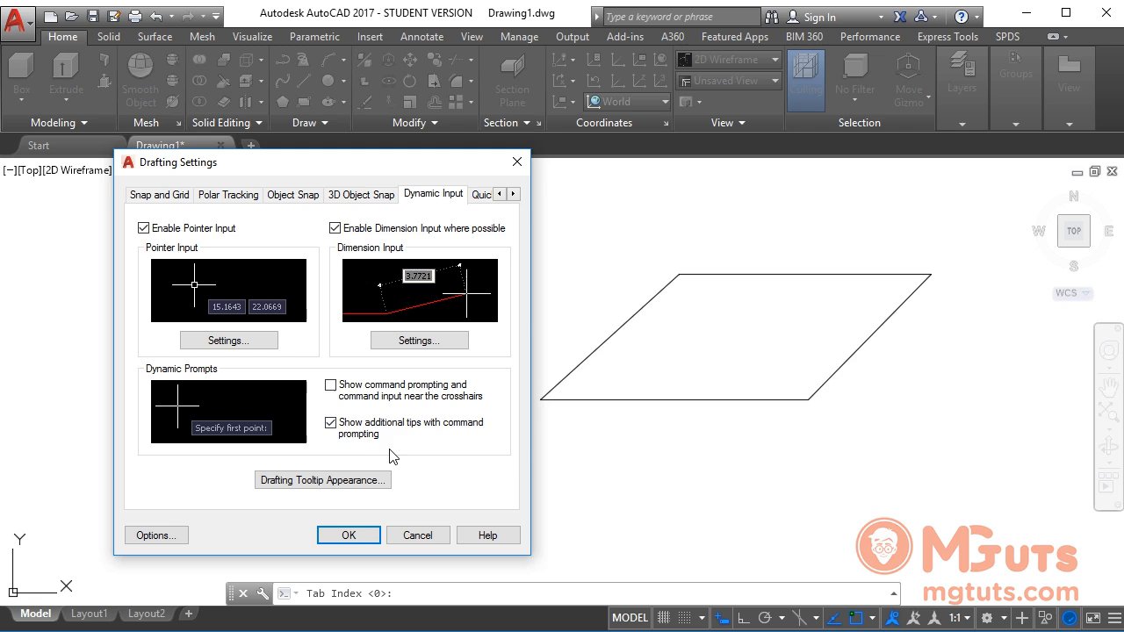
{"action": "mouse_move", "coordinate": [431, 435]}
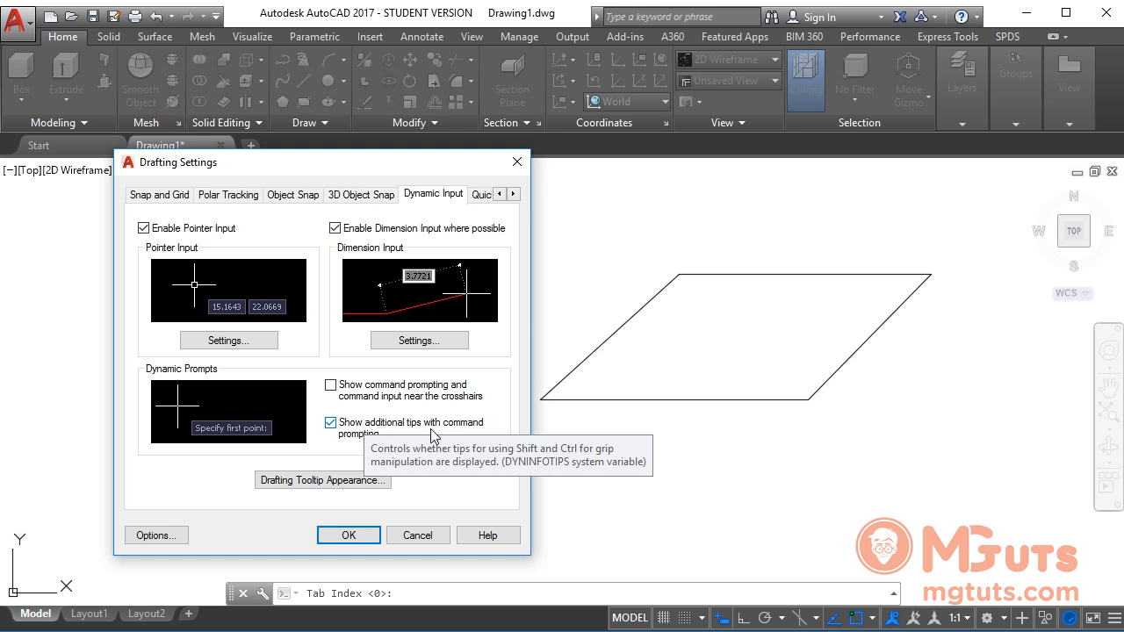
{"action": "mouse_move", "coordinate": [206, 413]}
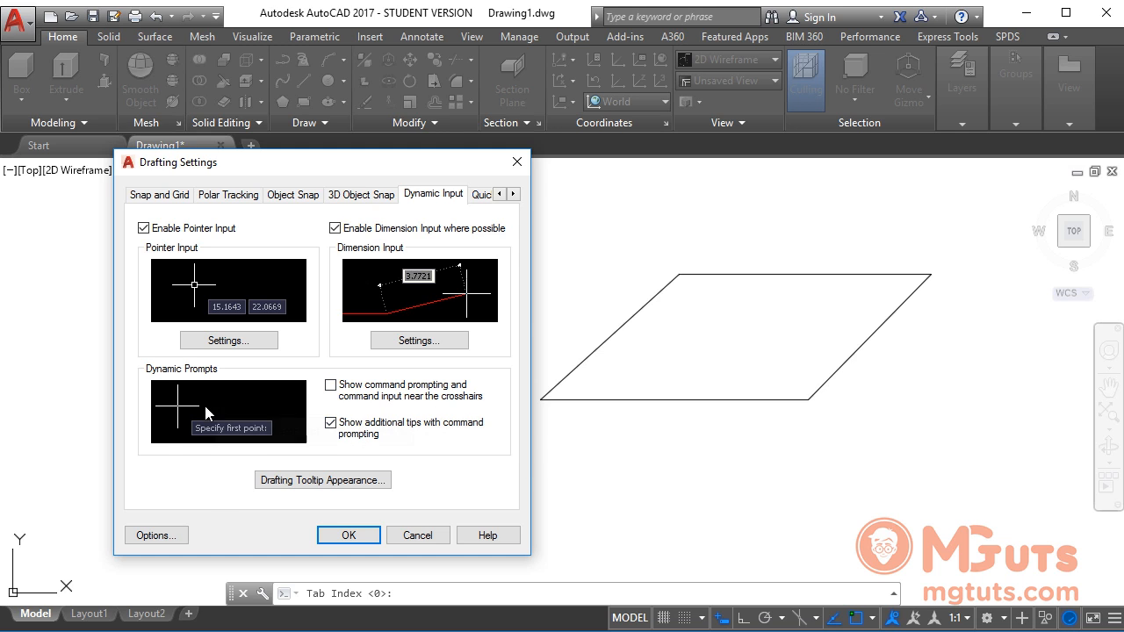
{"action": "left_click", "coordinate": [348, 535]}
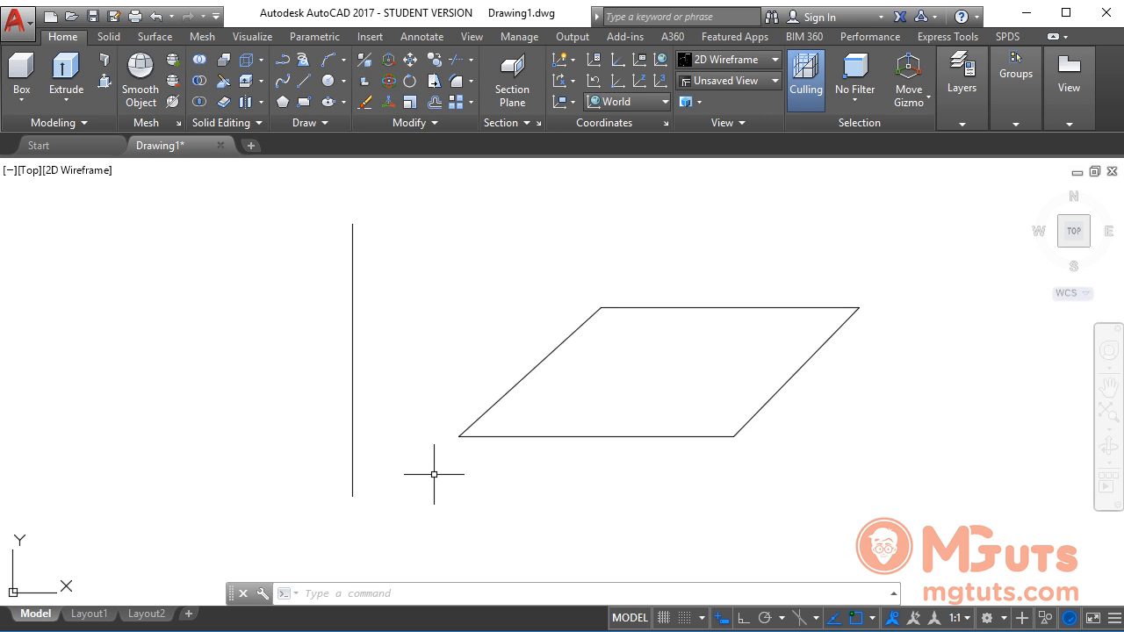
{"action": "mouse_move", "coordinate": [469, 475]}
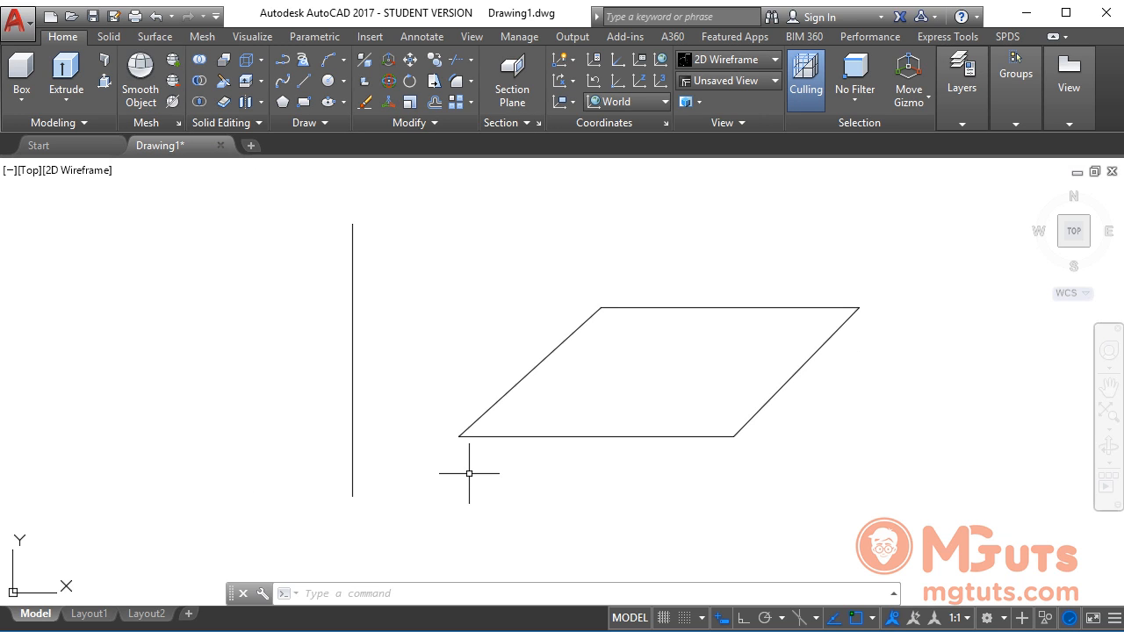